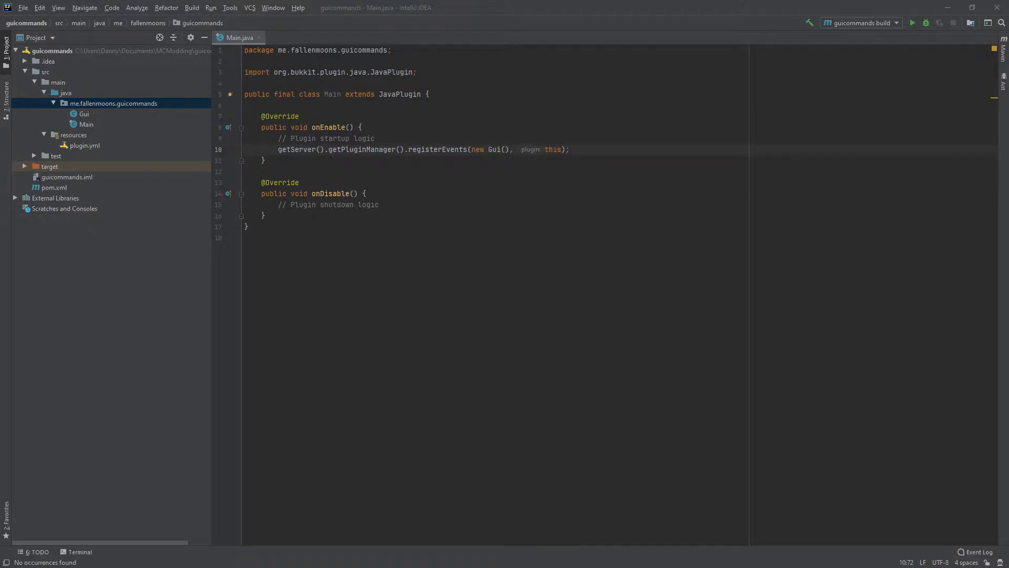
Add a new Java class named GuiEvent to the me.fallenmoons.guicommands package
{"action": "right_click", "coordinate": [114, 103]}
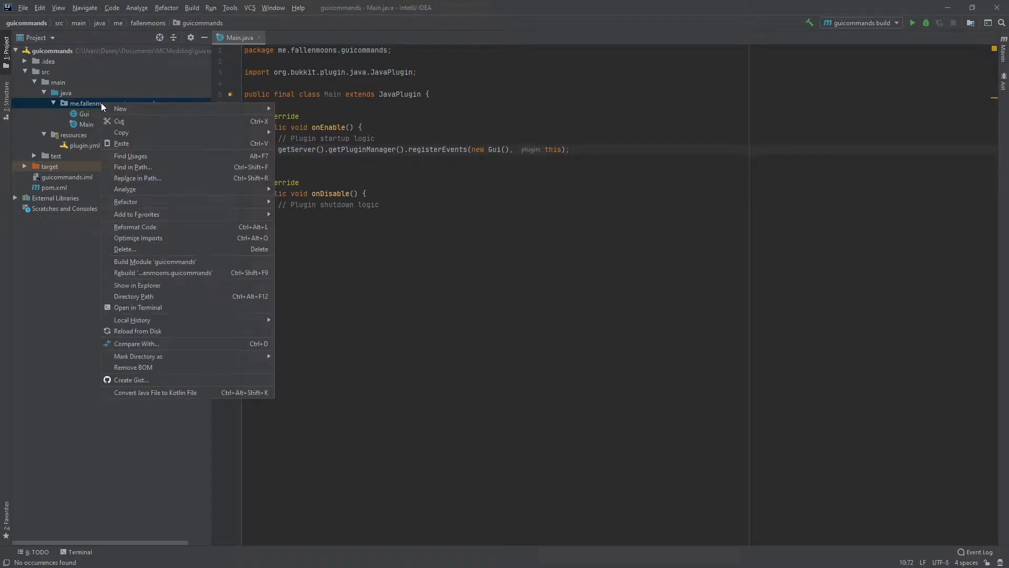
{"action": "left_click", "coordinate": [120, 108]}
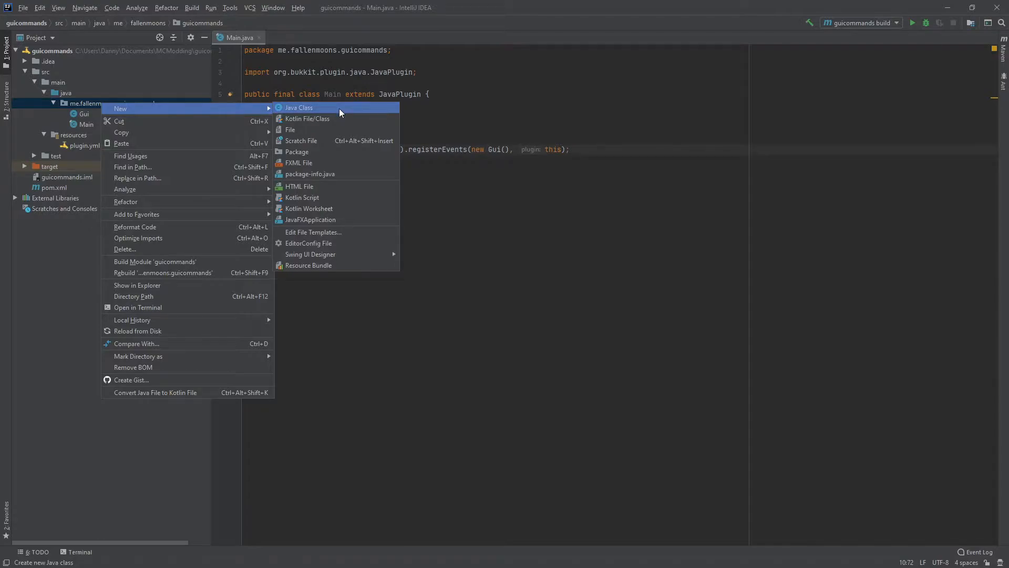
{"action": "left_click", "coordinate": [297, 107]}
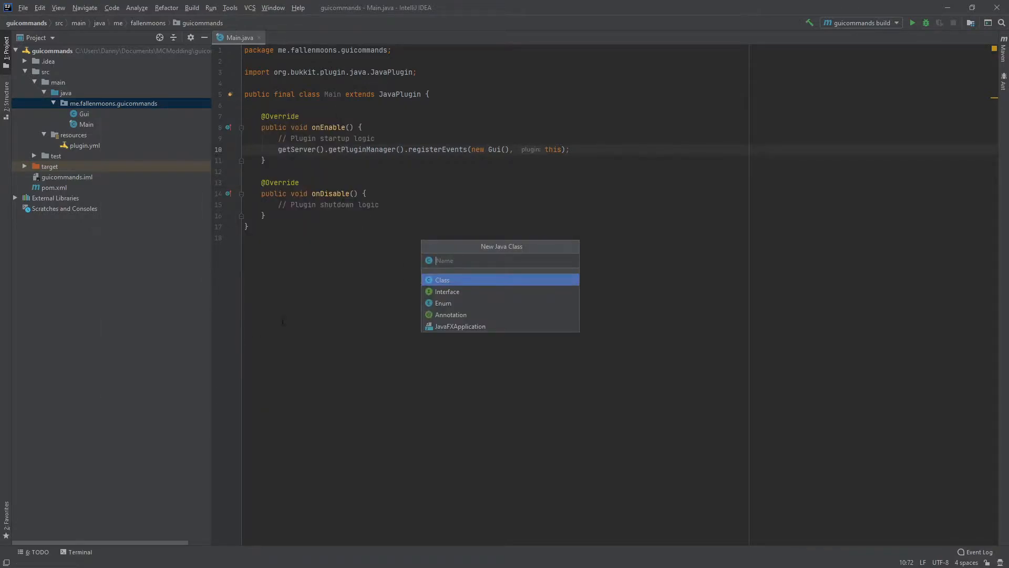
{"action": "type", "text": "GuiEvent"}
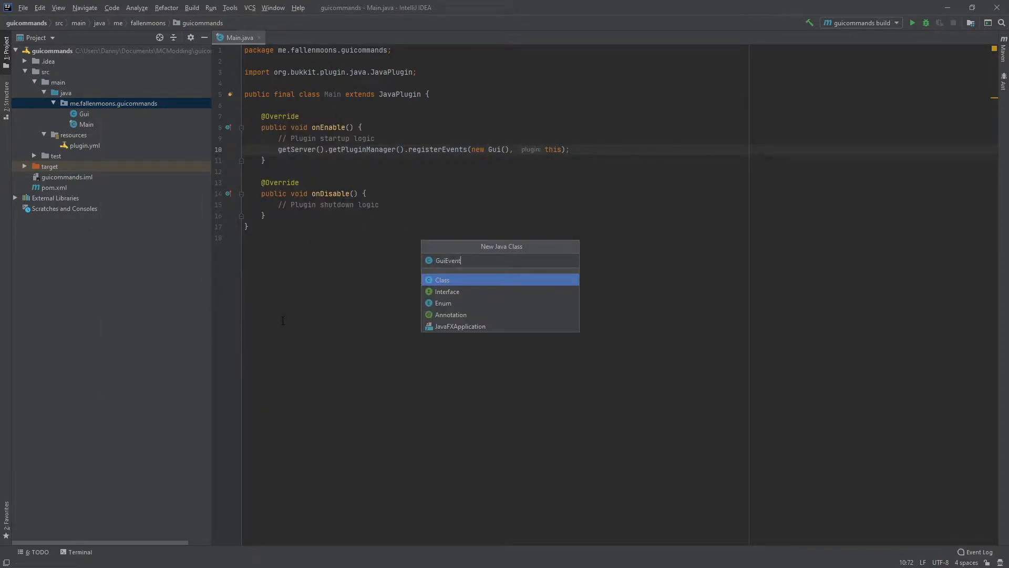
{"action": "key", "text": "Enter"}
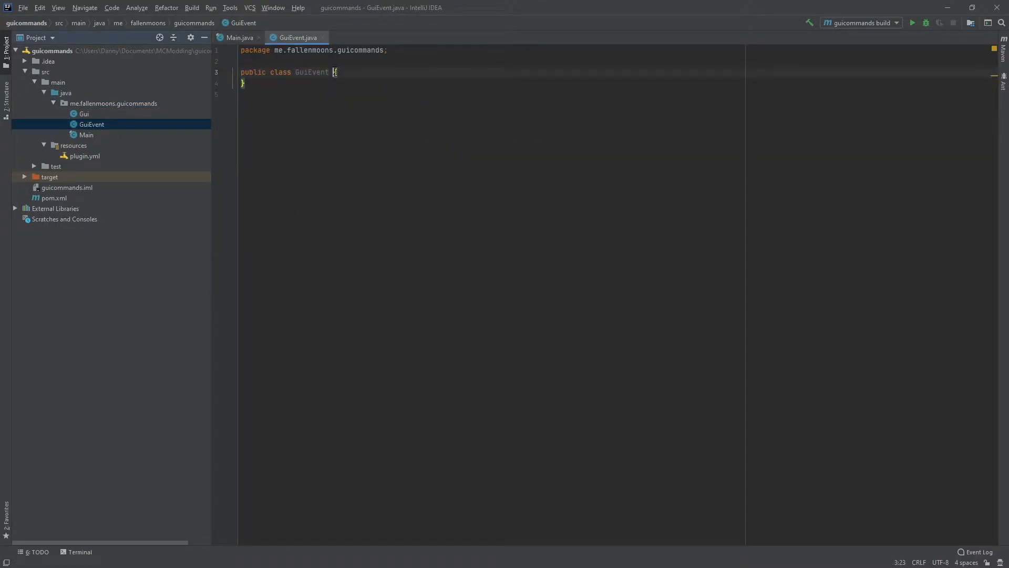
Make GuiEvent extend org.bukkit.event.Event, importing the Bukkit class
{"action": "type", "text": "extends"}
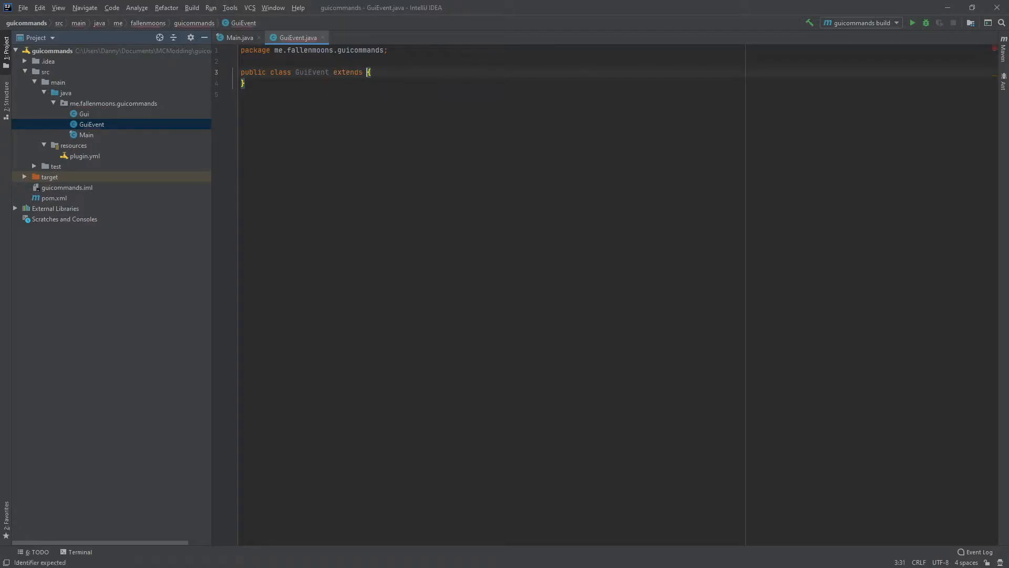
{"action": "type", "text": "Events"}
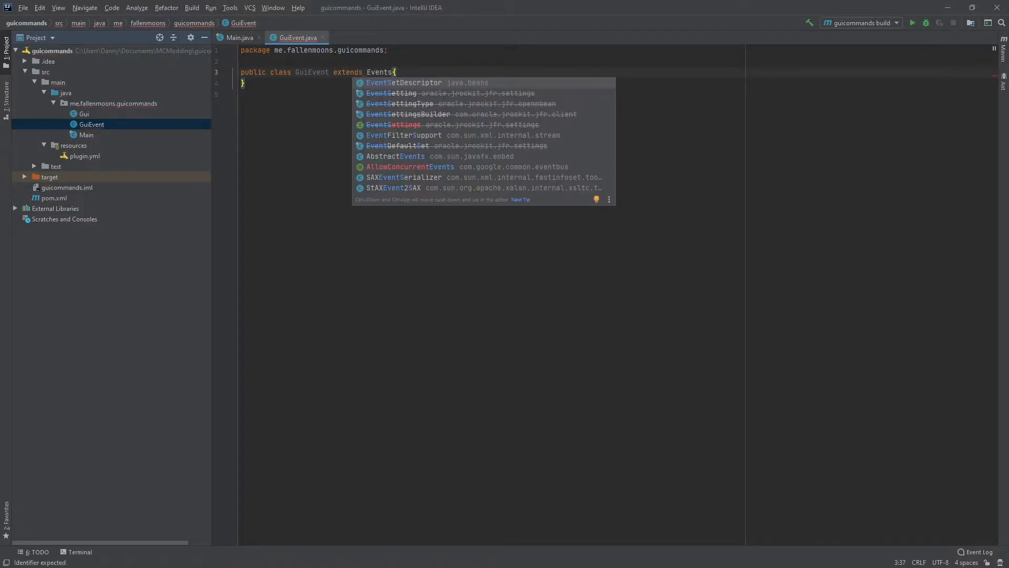
{"action": "key", "text": "Backspace"}
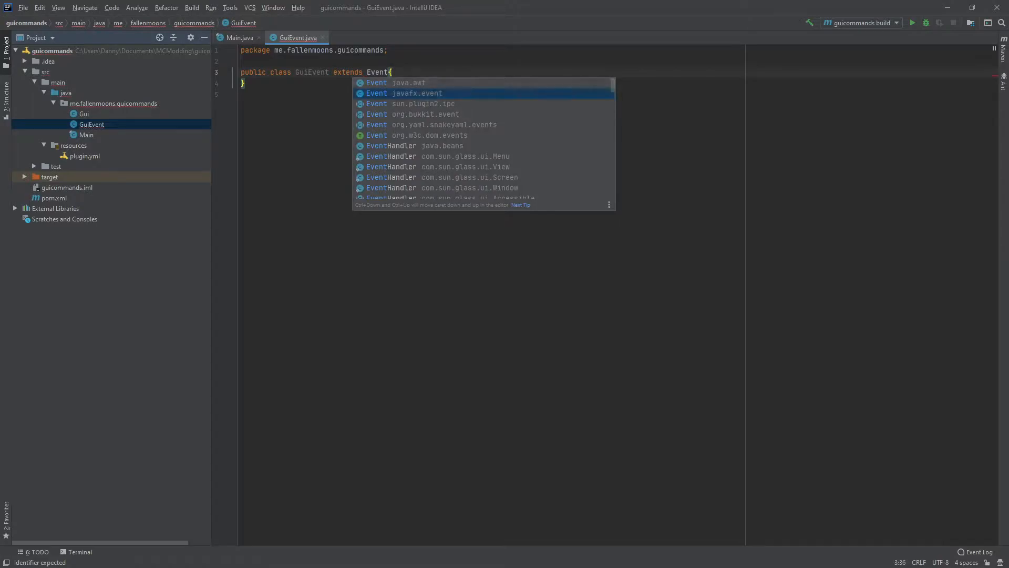
{"action": "left_click", "coordinate": [425, 113]}
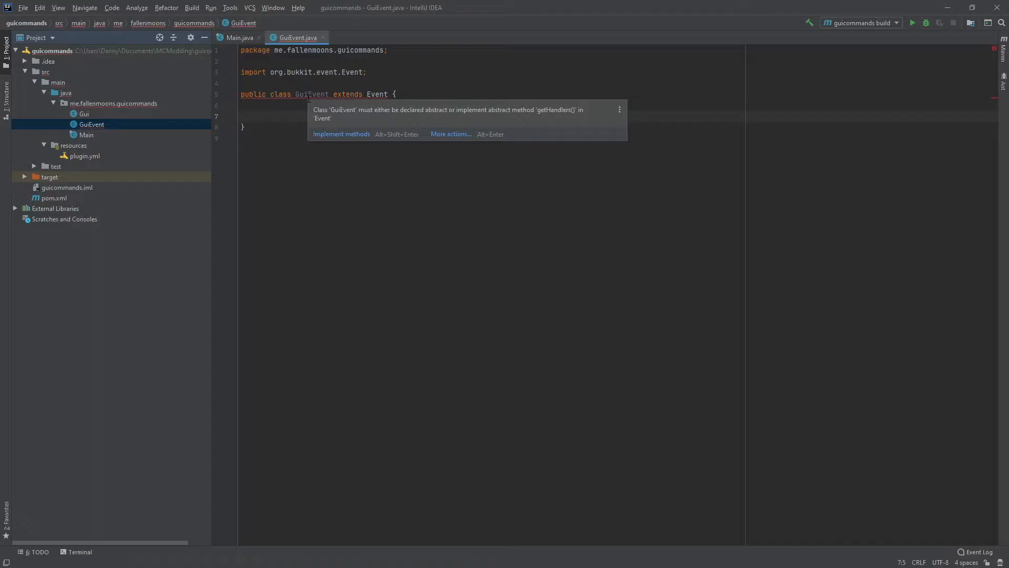
Declare 'private static final HandlerList HANDLERS = new HandlerList();' in the class body
{"action": "left_click", "coordinate": [257, 116]}
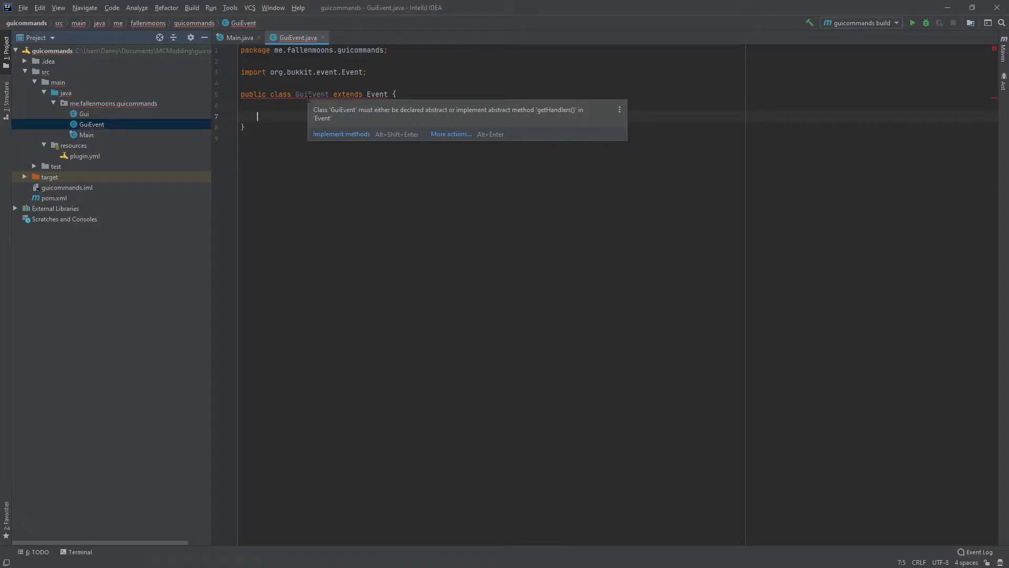
{"action": "type", "text": "private"}
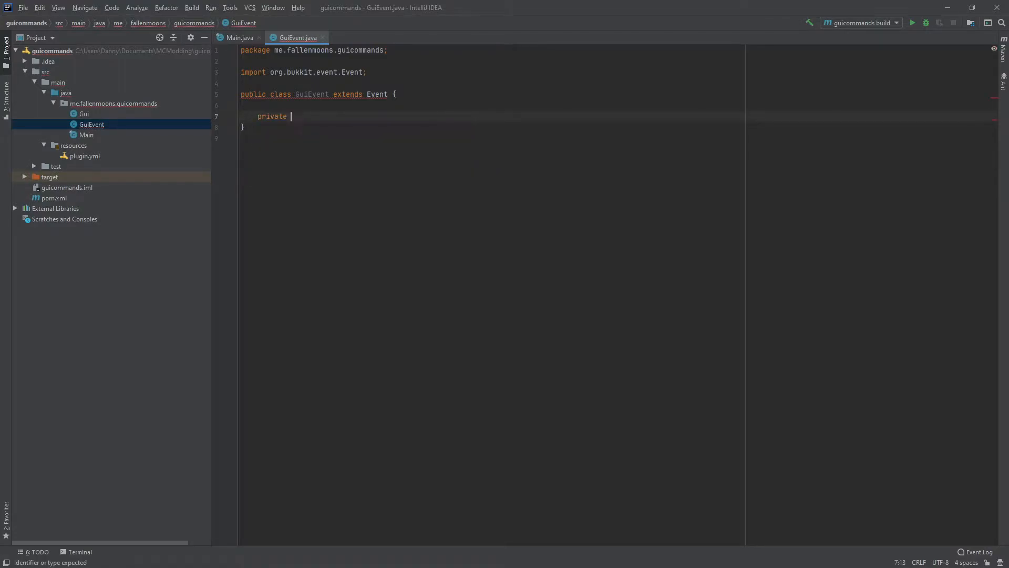
{"action": "type", "text": "static"}
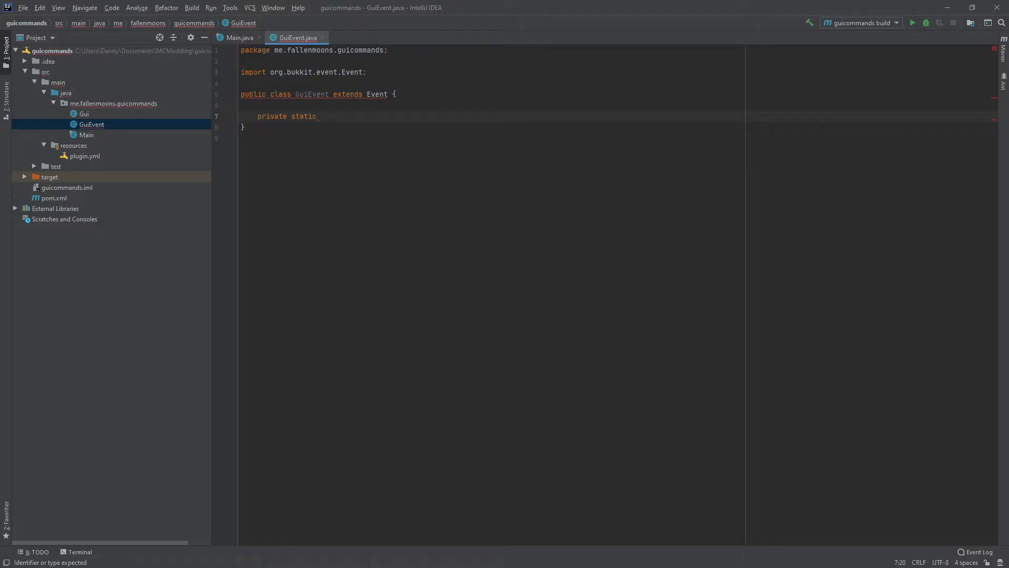
{"action": "type", "text": "final"}
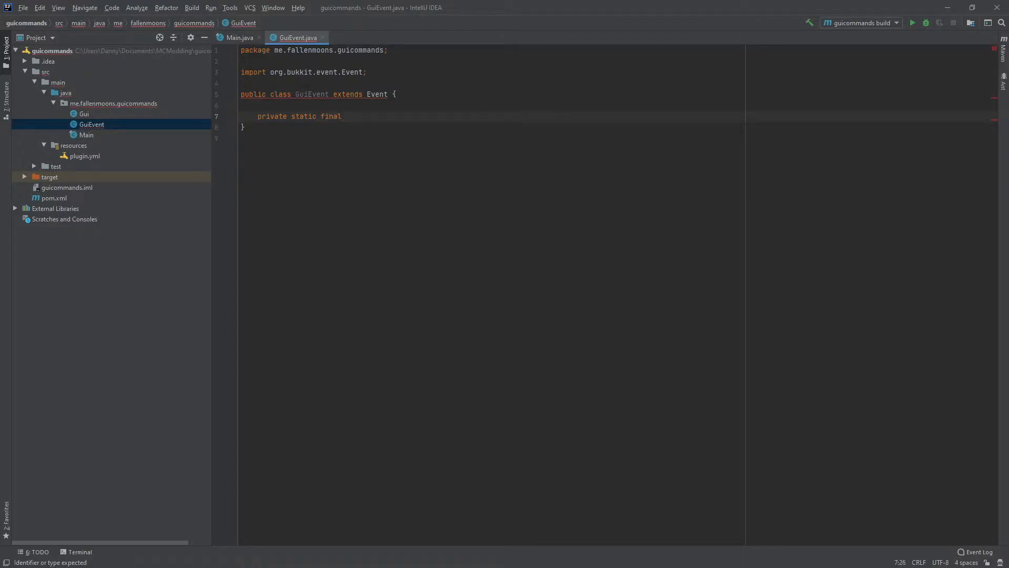
{"action": "type", "text": "HandlerList H"}
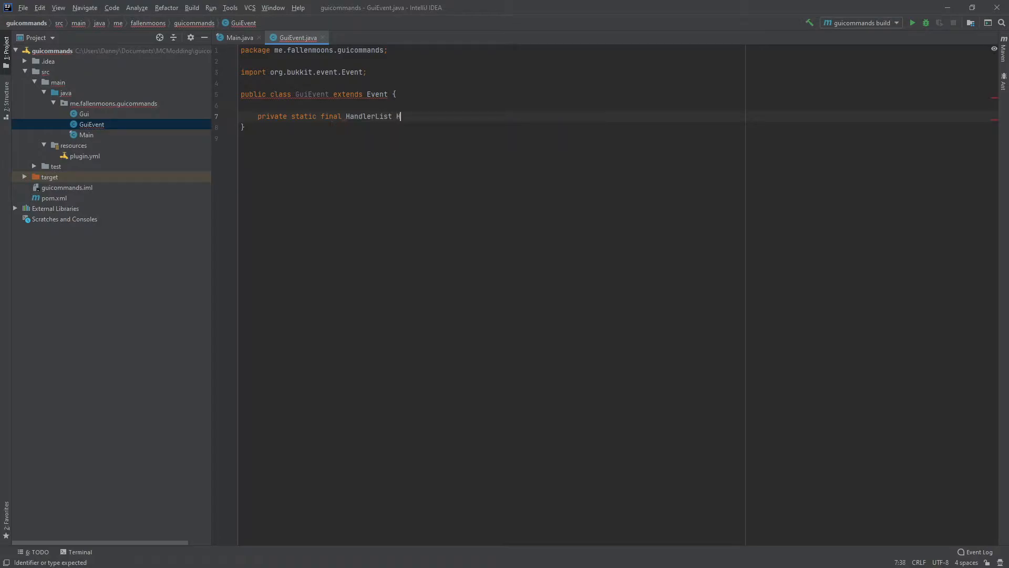
{"action": "type", "text": "ANDLERS"}
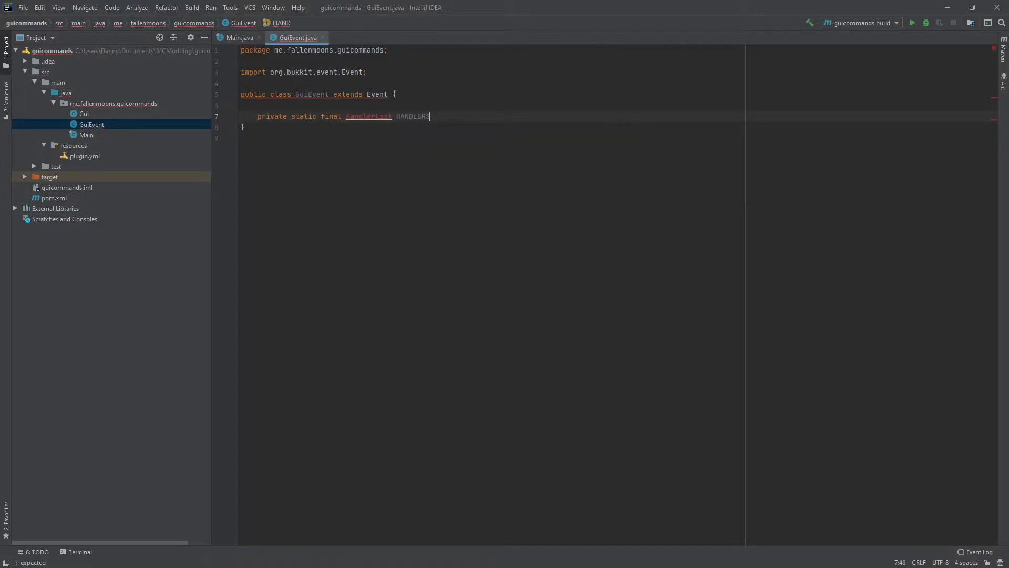
{"action": "type", "text": "= new"}
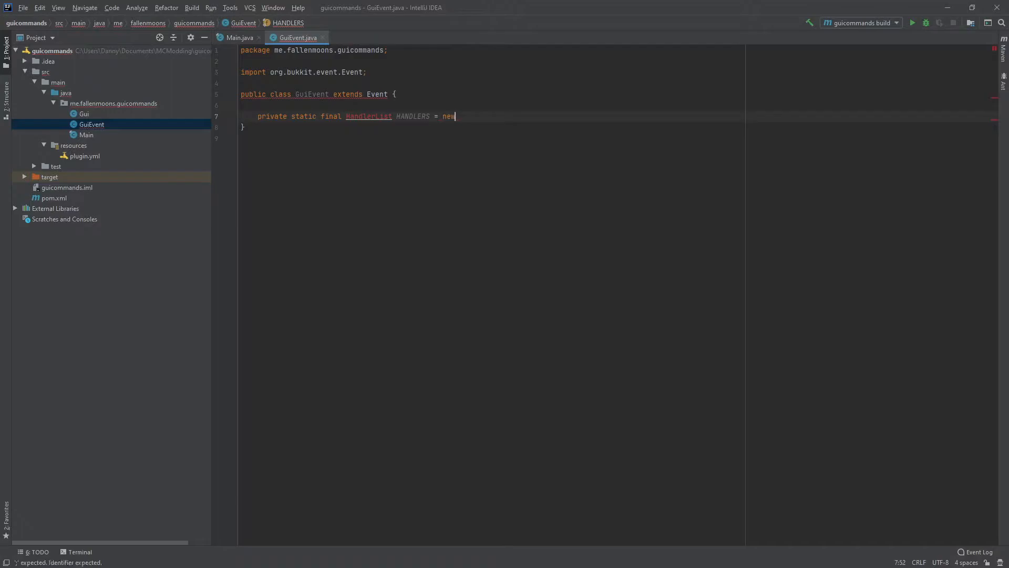
{"action": "type", "text": "HandlerList();"}
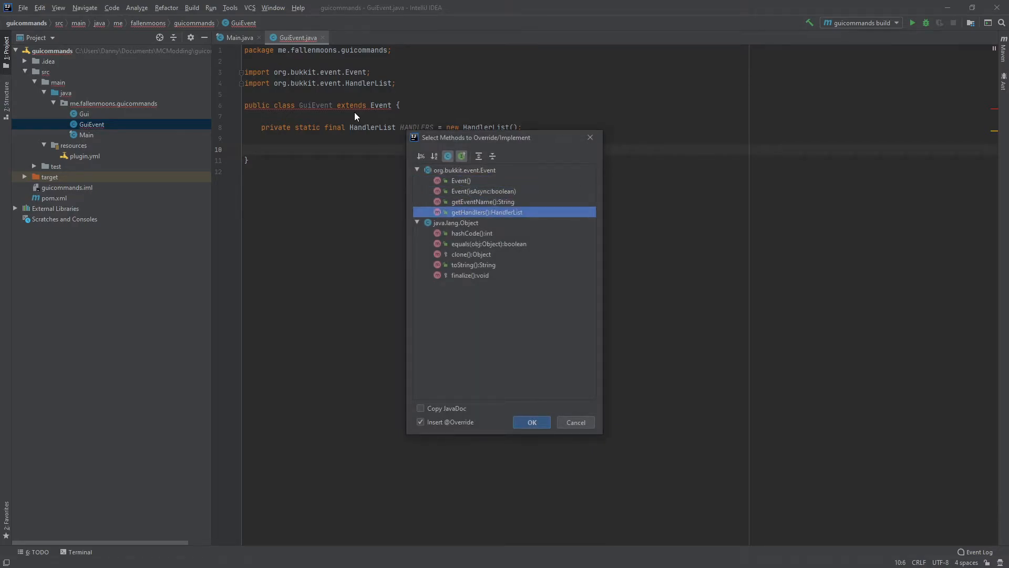
Implement getHandlers() so it returns HANDLERS instead of null
{"action": "left_click", "coordinate": [530, 422]}
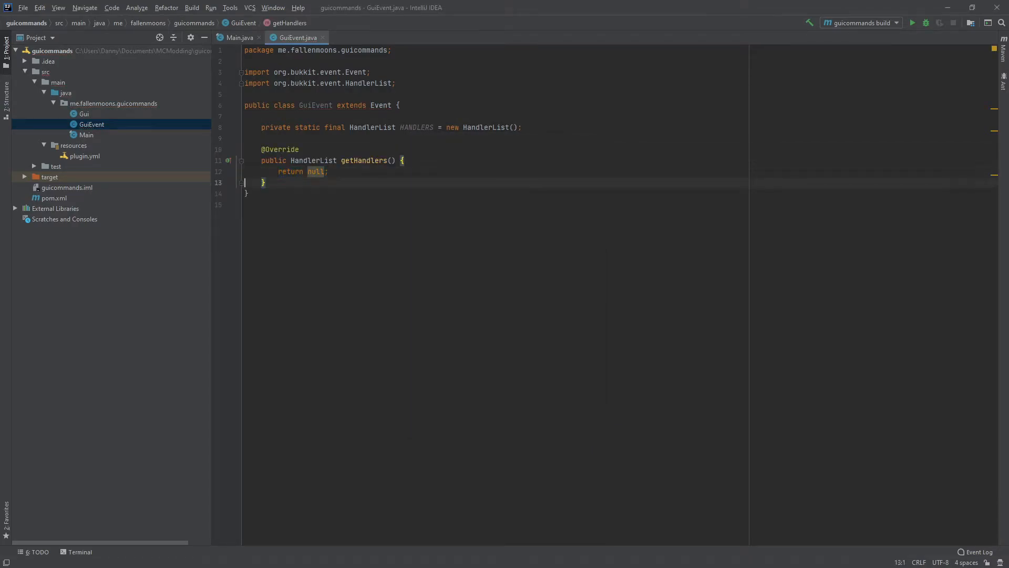
{"action": "key", "text": "Backspace"}
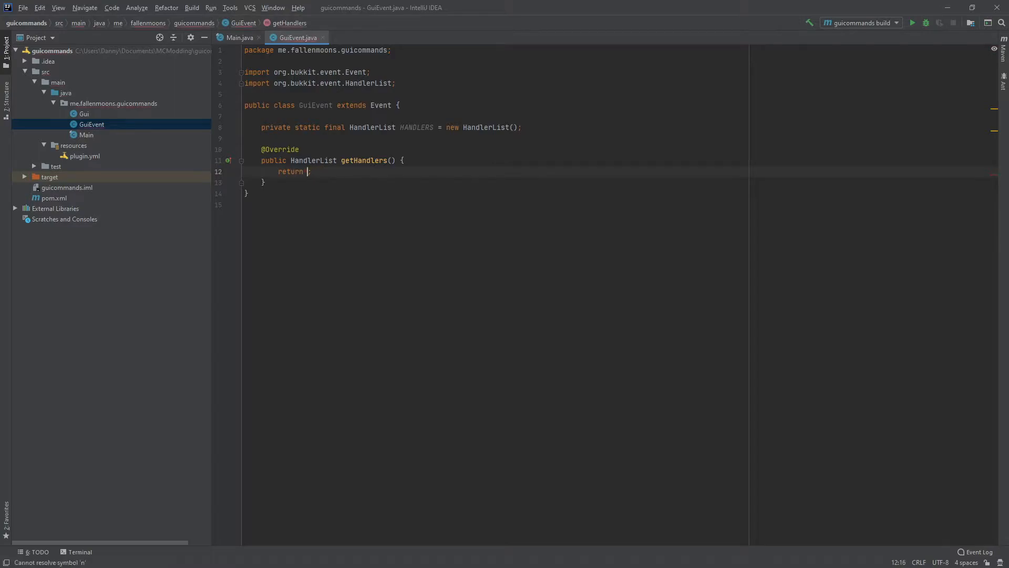
{"action": "type", "text": "HANDLERS"}
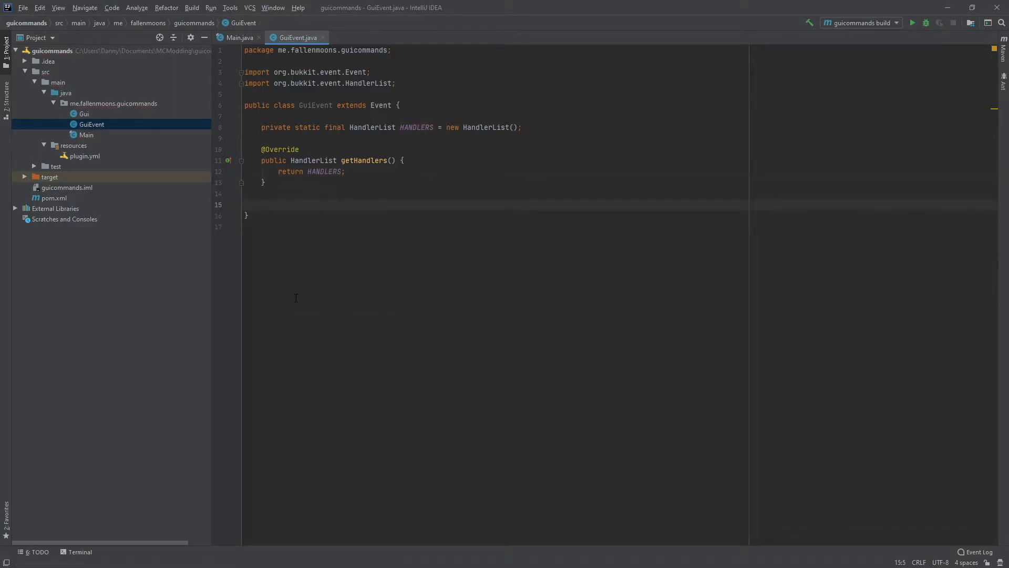
Add a public static getHandlerList() method returning HANDLERS
{"action": "type", "text": "public s"}
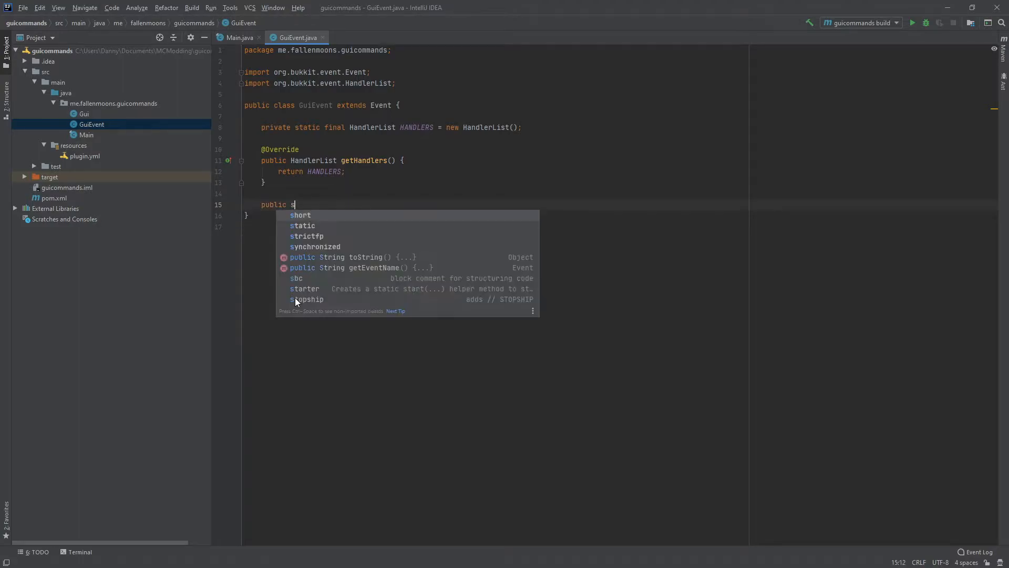
{"action": "type", "text": "tatic HandlerList"}
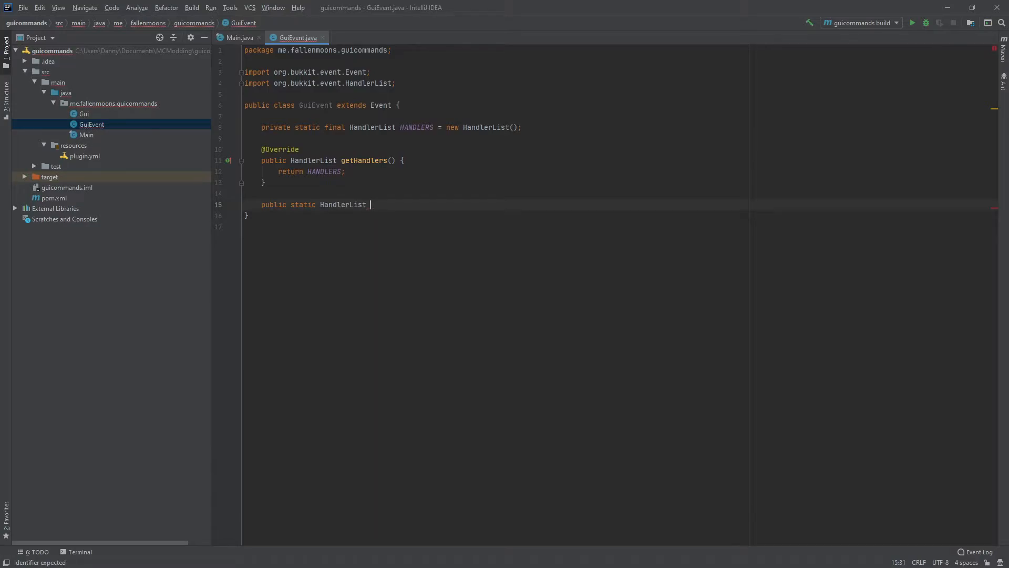
{"action": "type", "text": "getHandlerList() {"}
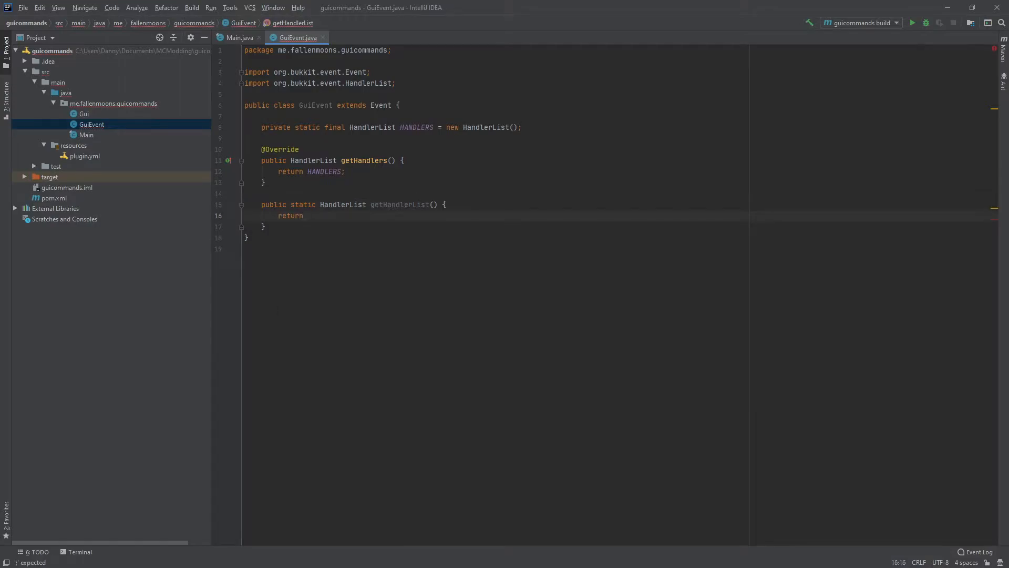
{"action": "type", "text": "HANDLERS;"}
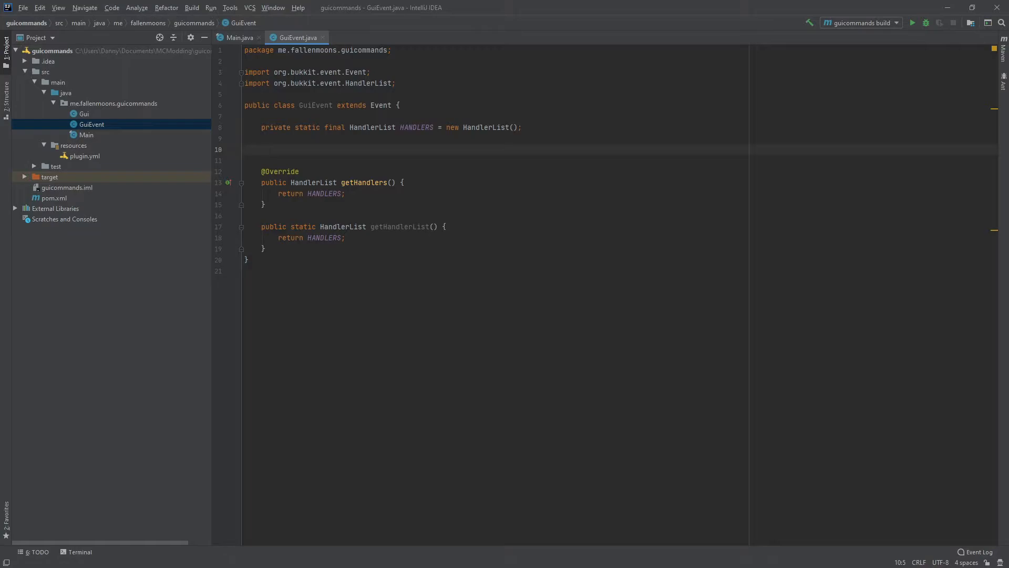
Declare a Bukkit Player field and a GuiEvent(Player player) constructor assigning this.player
{"action": "type", "text": "Playe"}
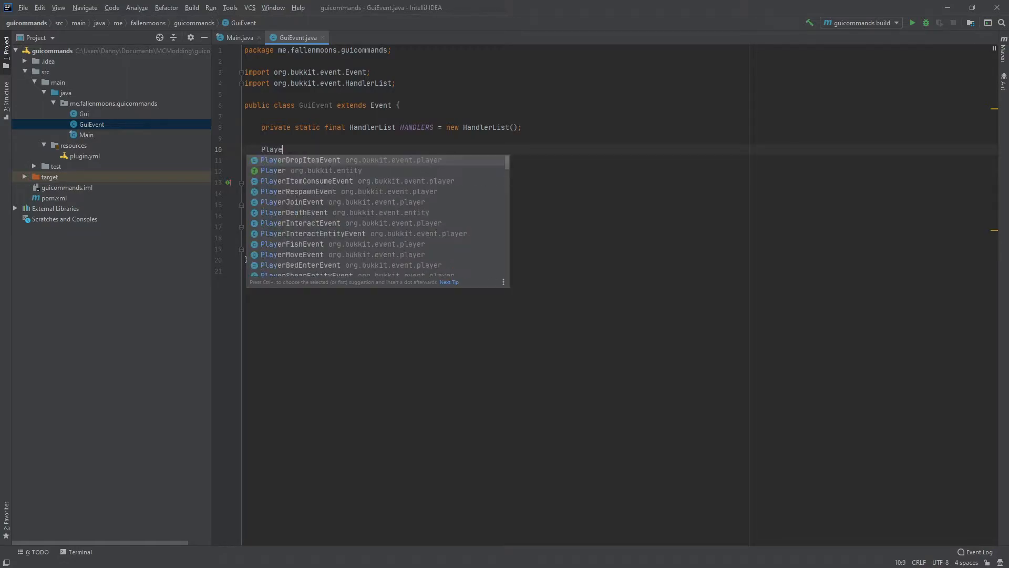
{"action": "left_click", "coordinate": [273, 170]}
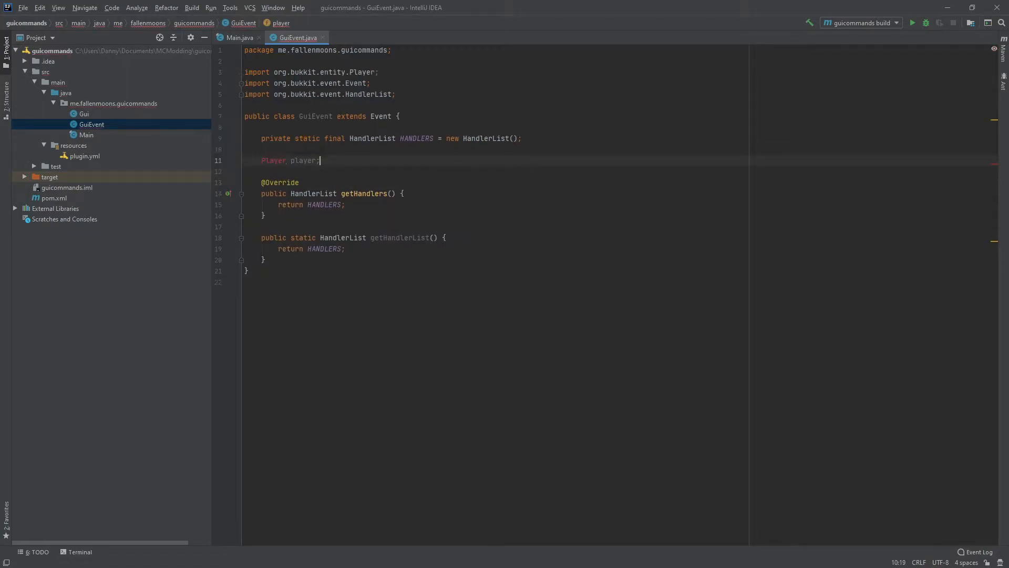
{"action": "key", "text": "Enter"}
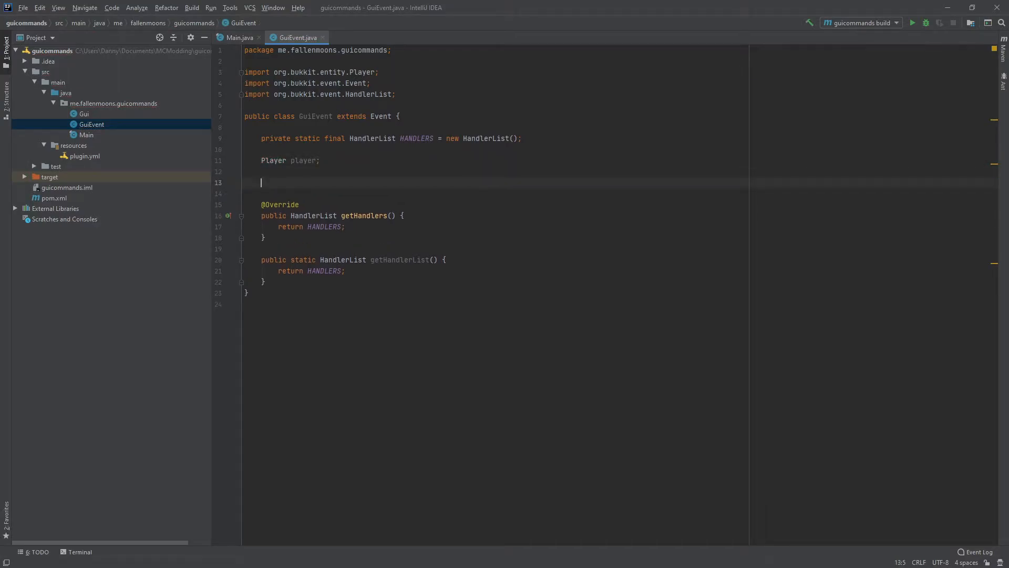
{"action": "type", "text": "public GuiEvent"}
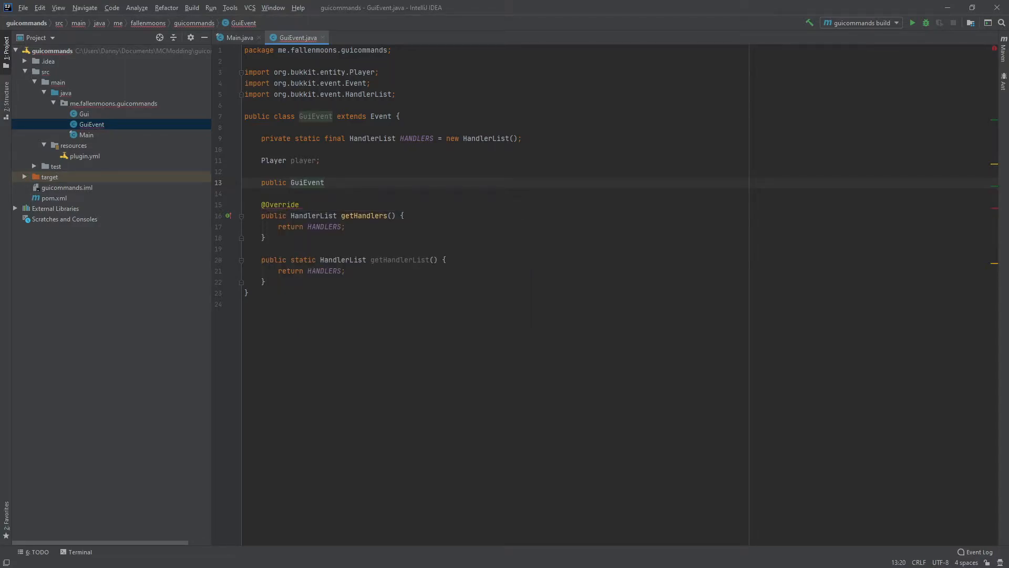
{"action": "type", "text": "(Player player) {"}
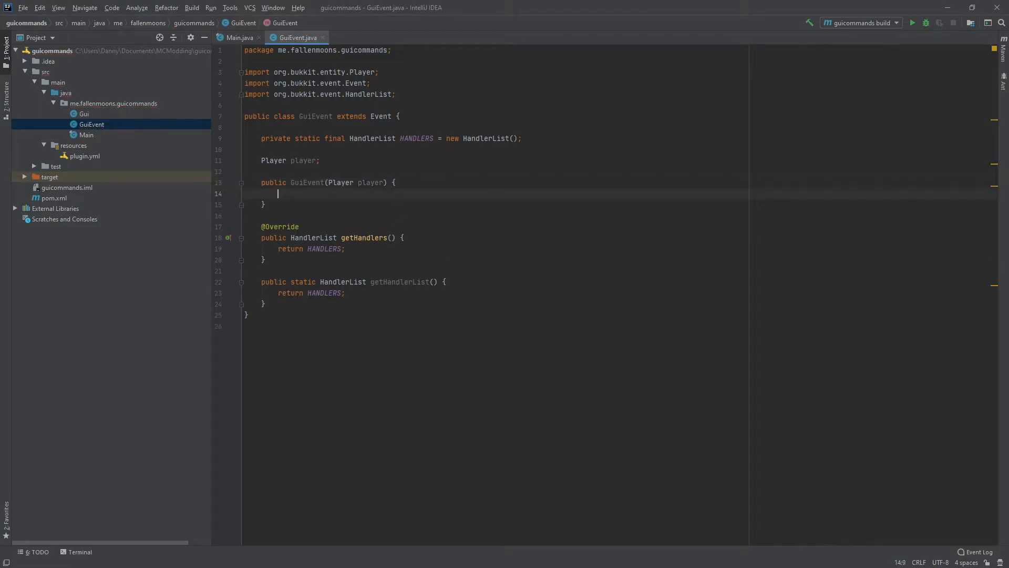
{"action": "type", "text": "this.player = player;"}
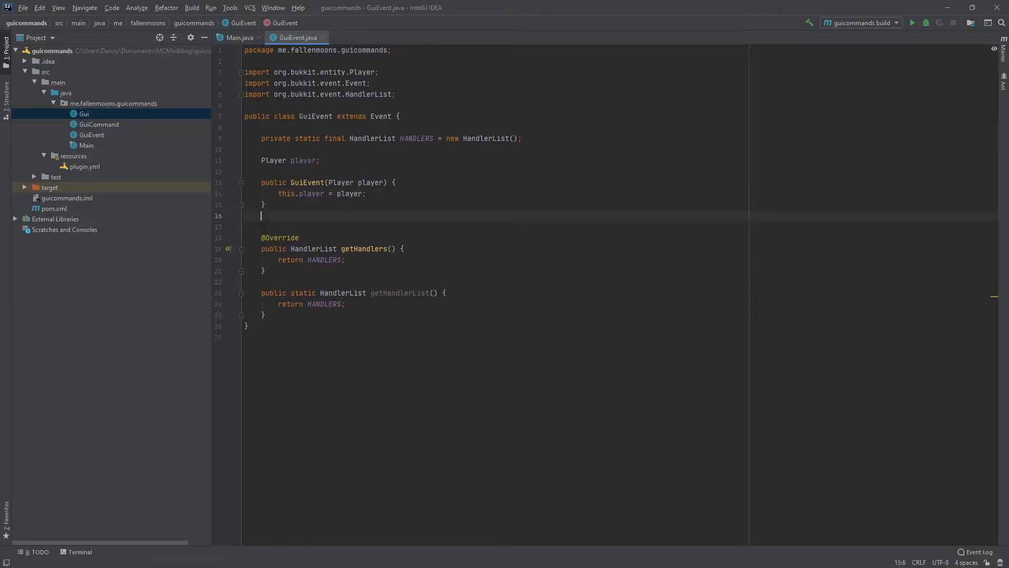
Write 'public Player getPlayer() { return player; }' below the constructor
{"action": "key", "text": "enter"}
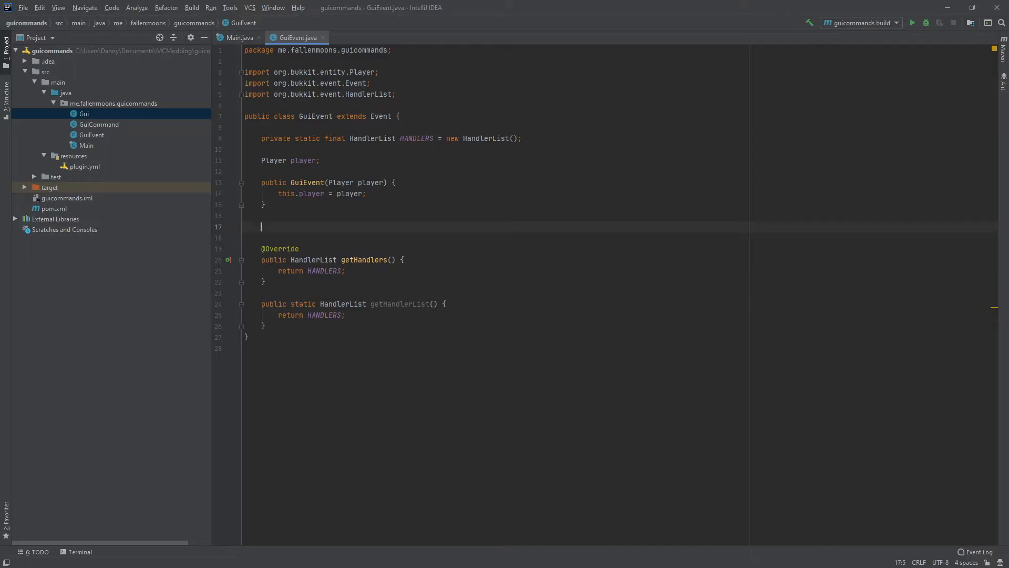
{"action": "type", "text": "public"}
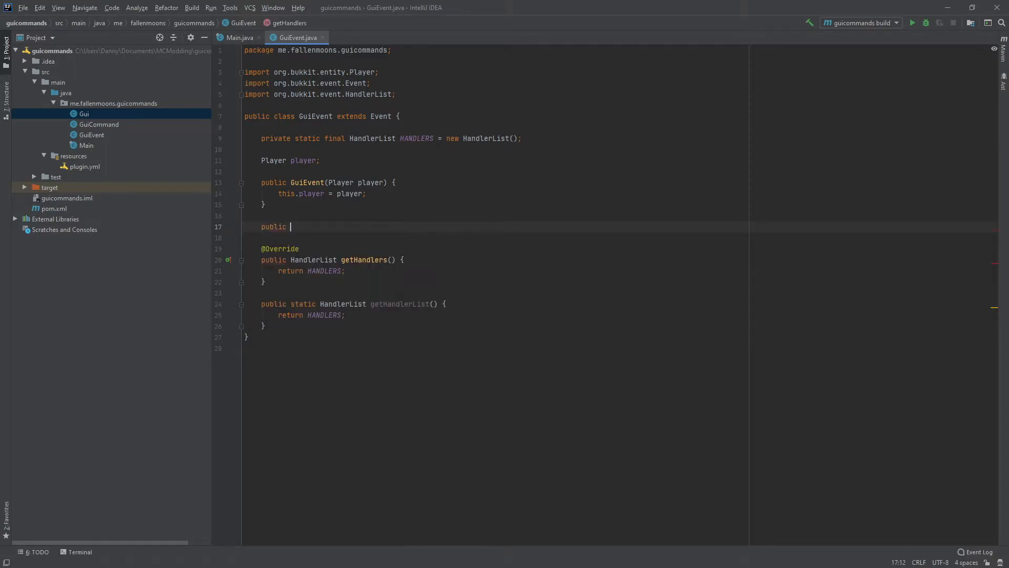
{"action": "type", "text": "Player"}
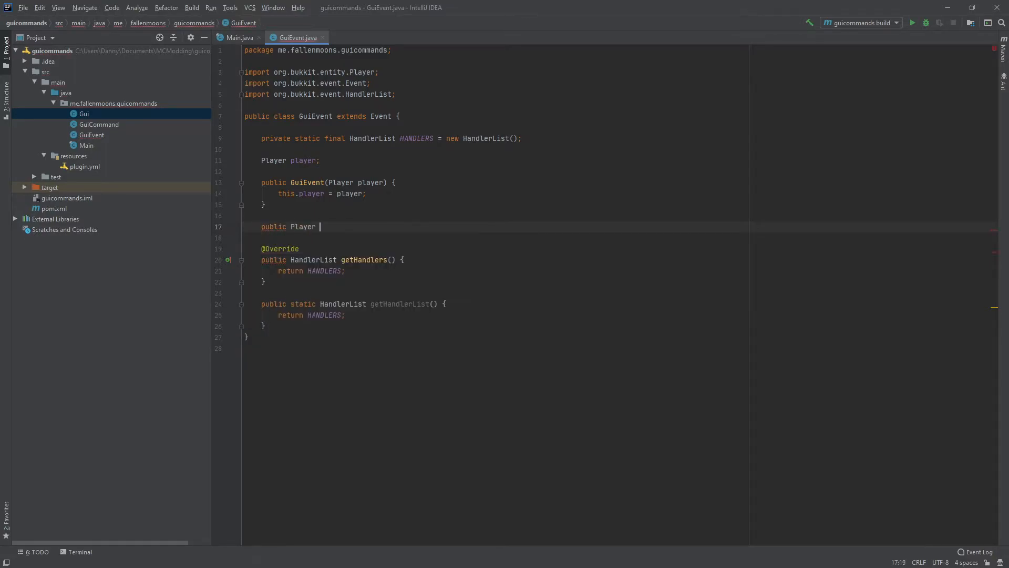
{"action": "type", "text": "getPlayer() {"}
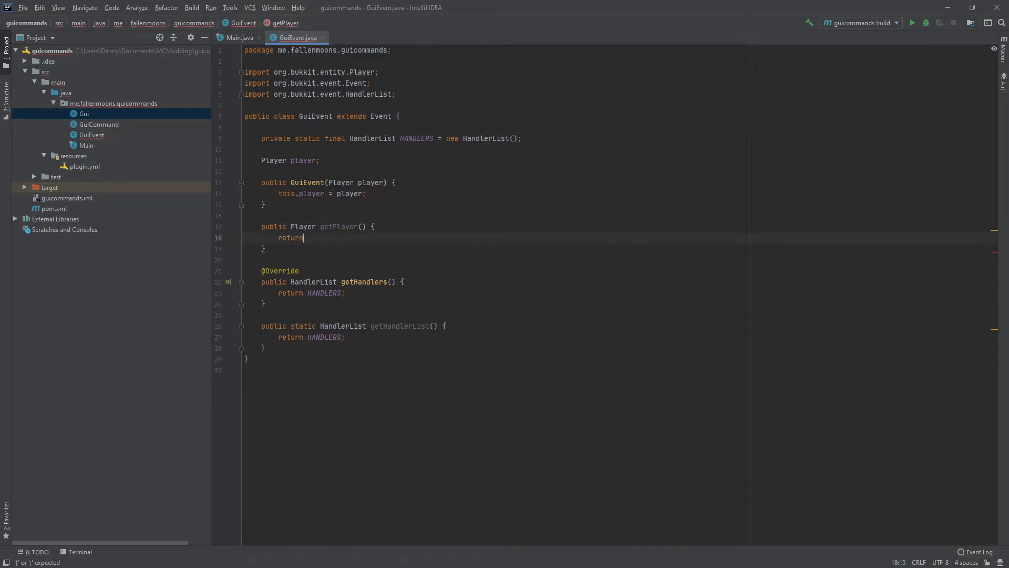
{"action": "type", "text": "player;"}
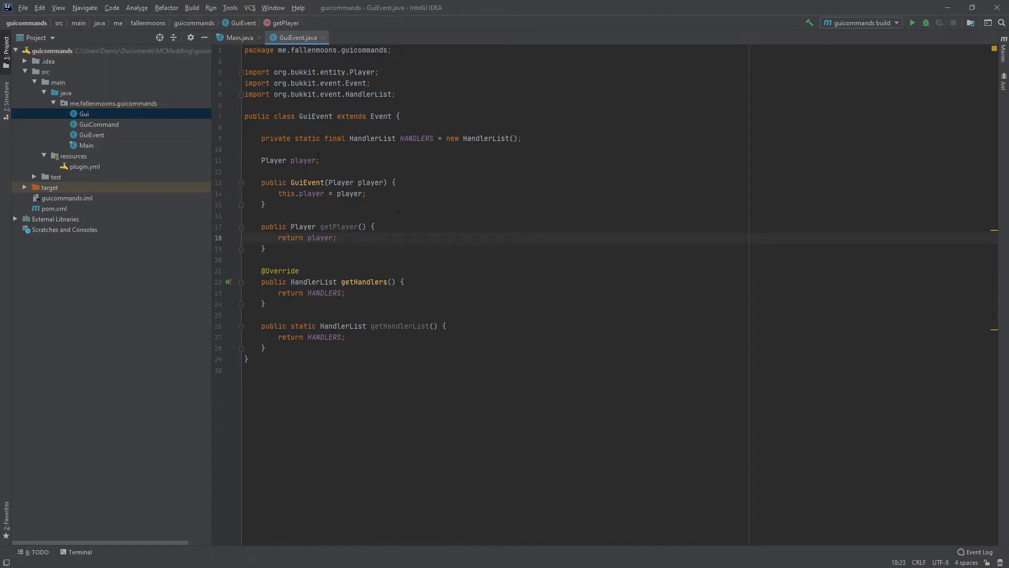
Use Code > Generate > Getter for the player field
{"action": "left_click", "coordinate": [111, 7]}
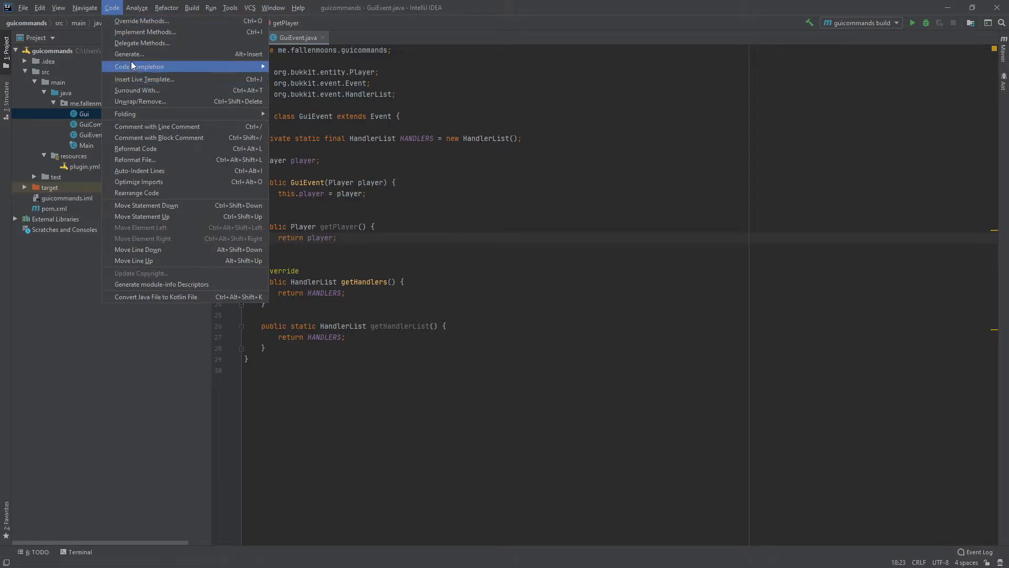
{"action": "left_click", "coordinate": [128, 54]}
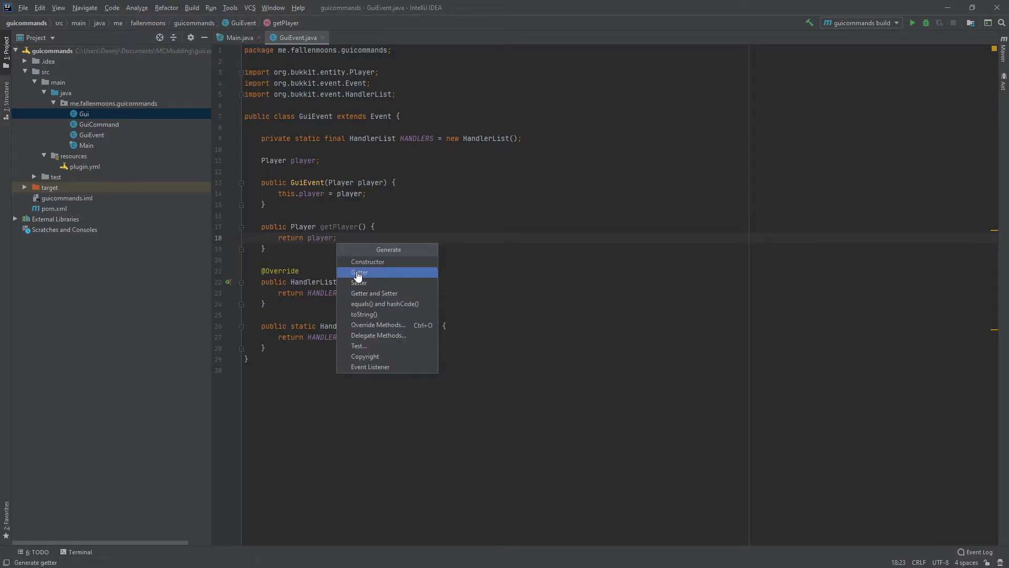
{"action": "left_click", "coordinate": [360, 272]}
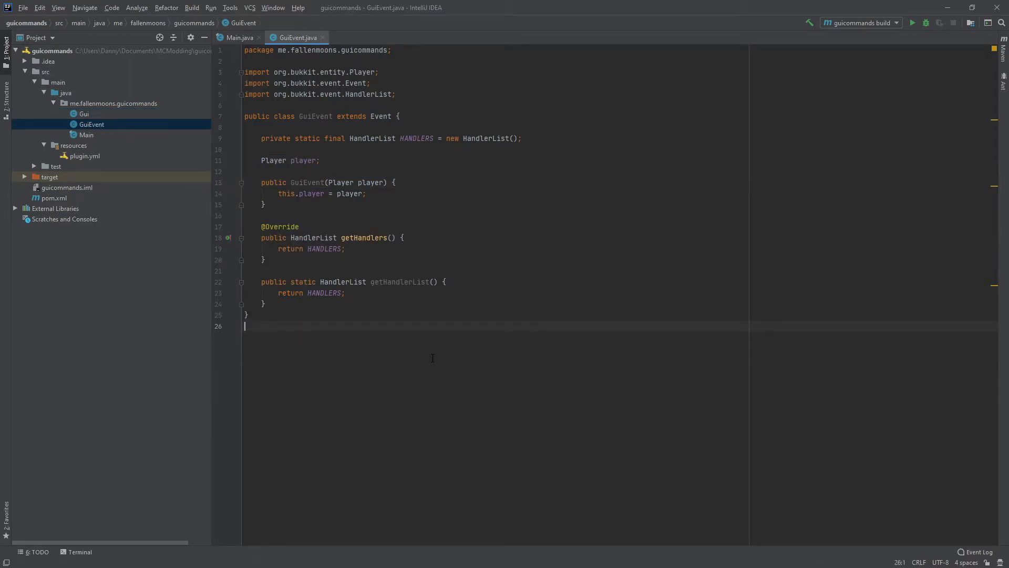
Add a new Java class named GuiCommand to the guicommands package
{"action": "right_click", "coordinate": [113, 103]}
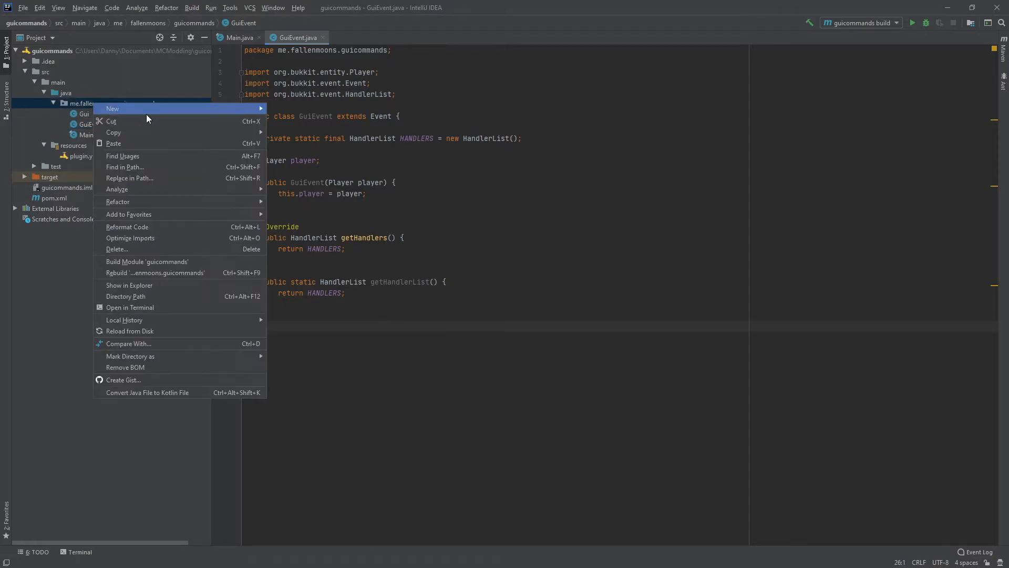
{"action": "left_click", "coordinate": [113, 108]}
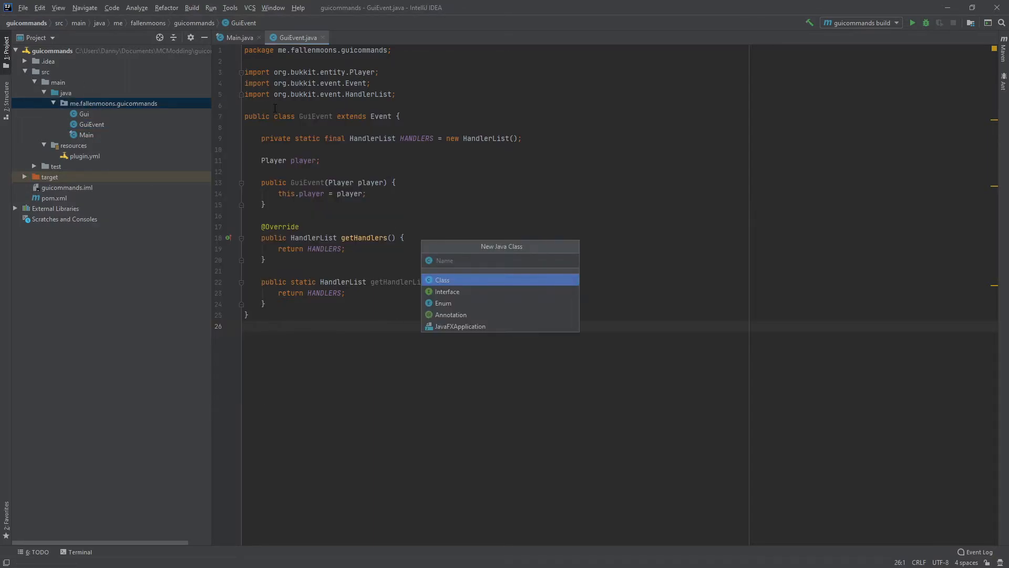
{"action": "type", "text": "GuiComm"}
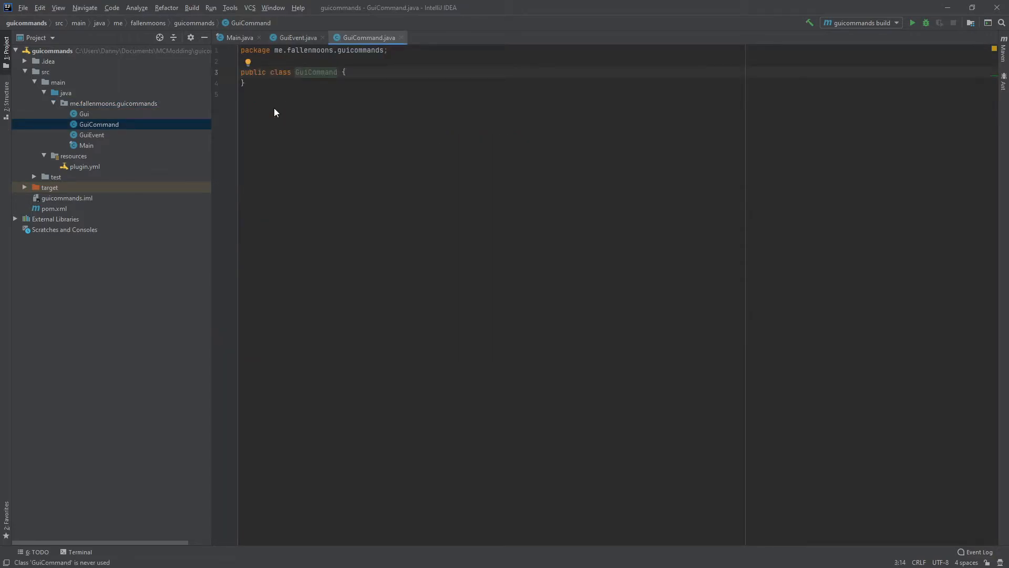
{"action": "type", "text": "implements CommandE"}
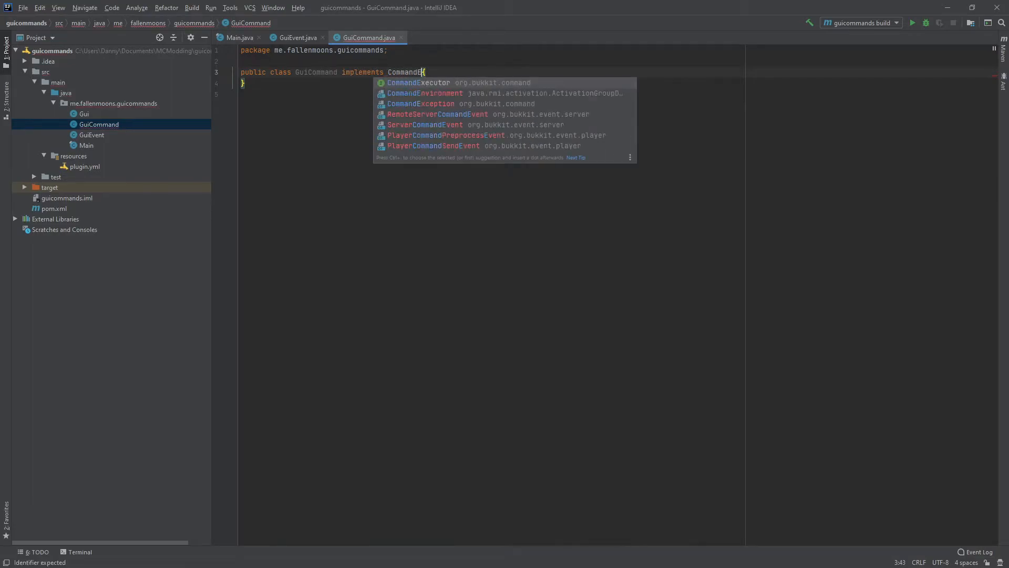
{"action": "left_click", "coordinate": [418, 82]}
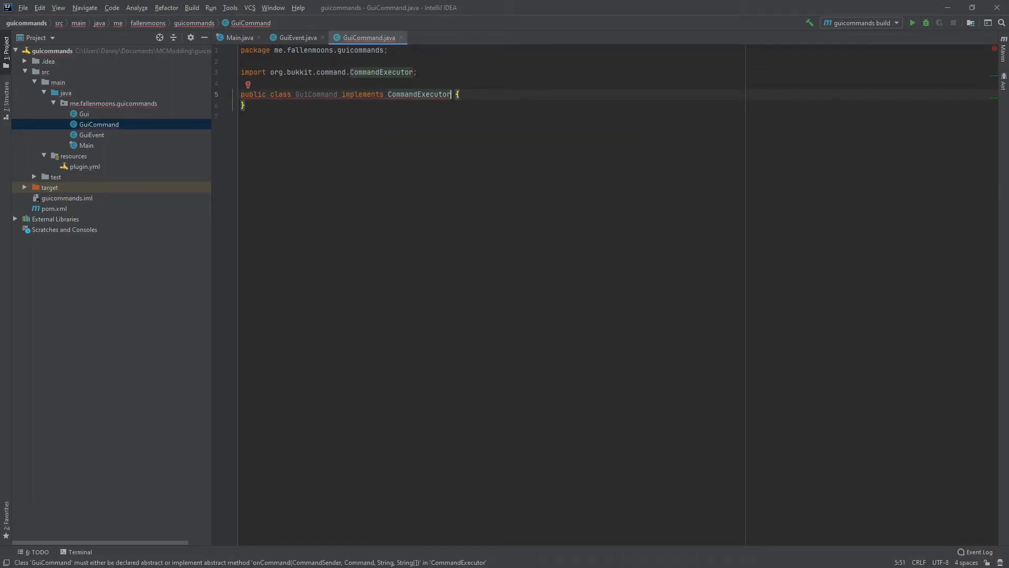
{"action": "type", "text": "@Ove"}
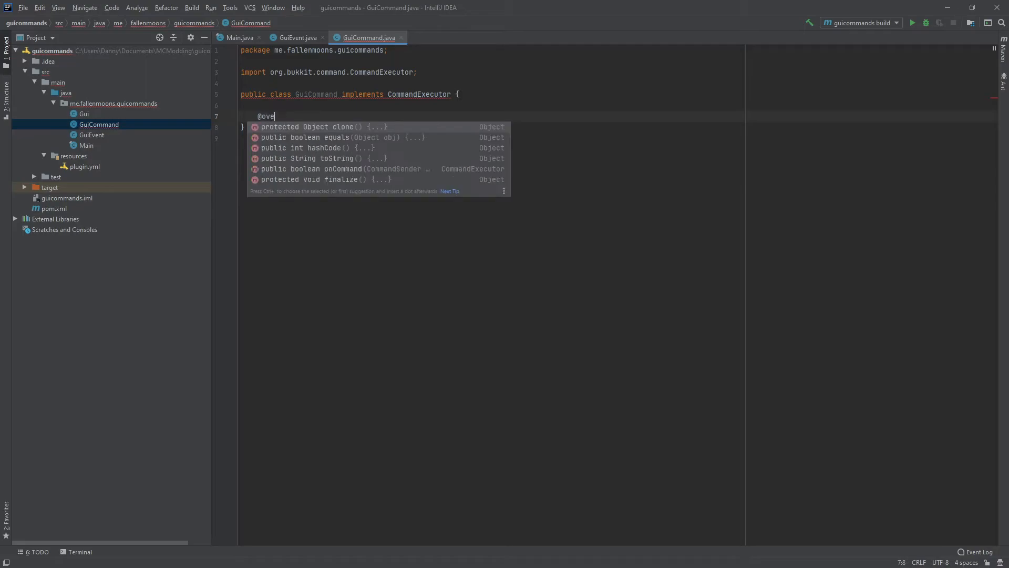
{"action": "type", "text": "r"}
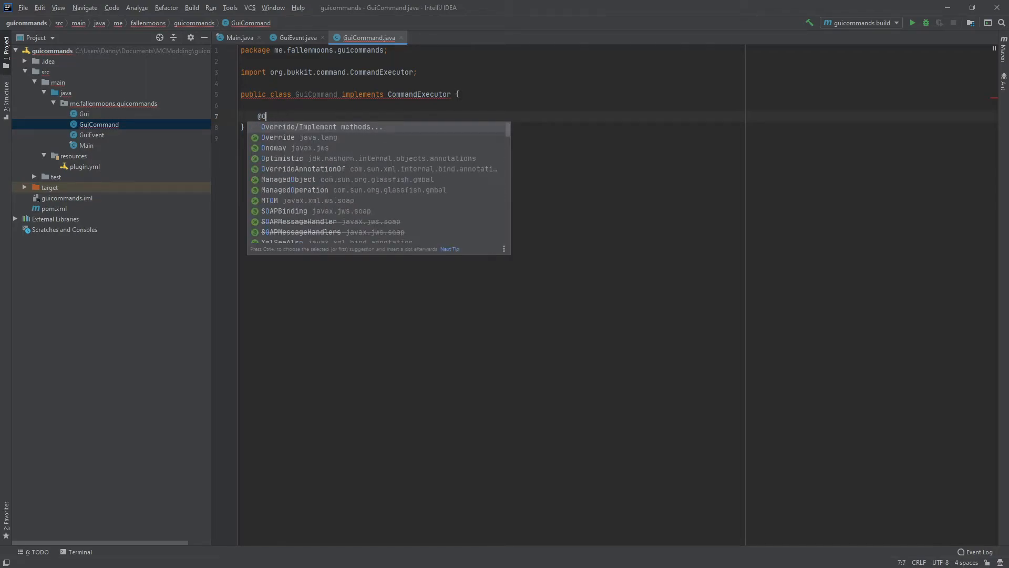
Override CommandExecutor's onCommand method with a placeholder returning false
{"action": "left_click", "coordinate": [322, 126]}
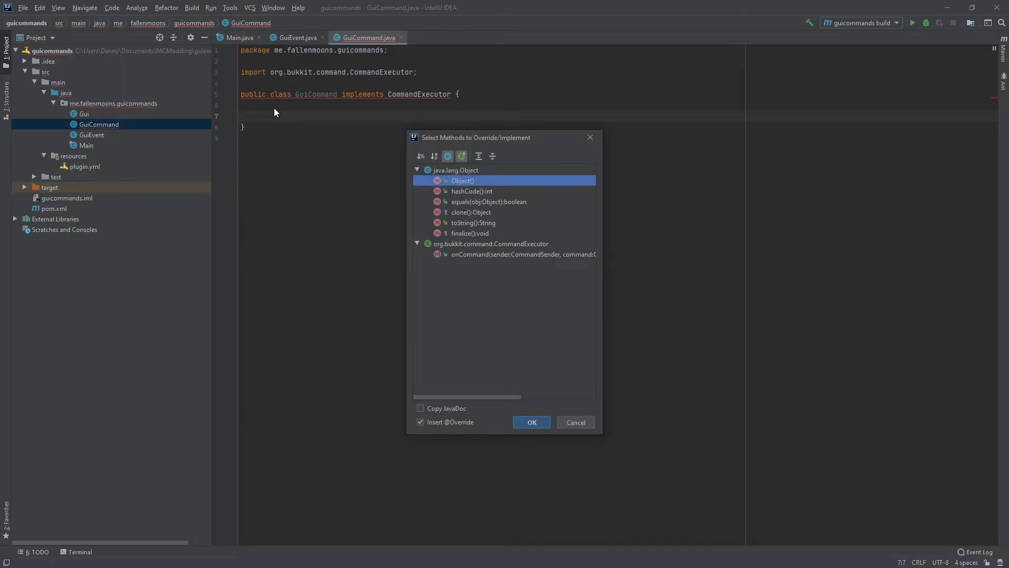
{"action": "left_click", "coordinate": [515, 253]}
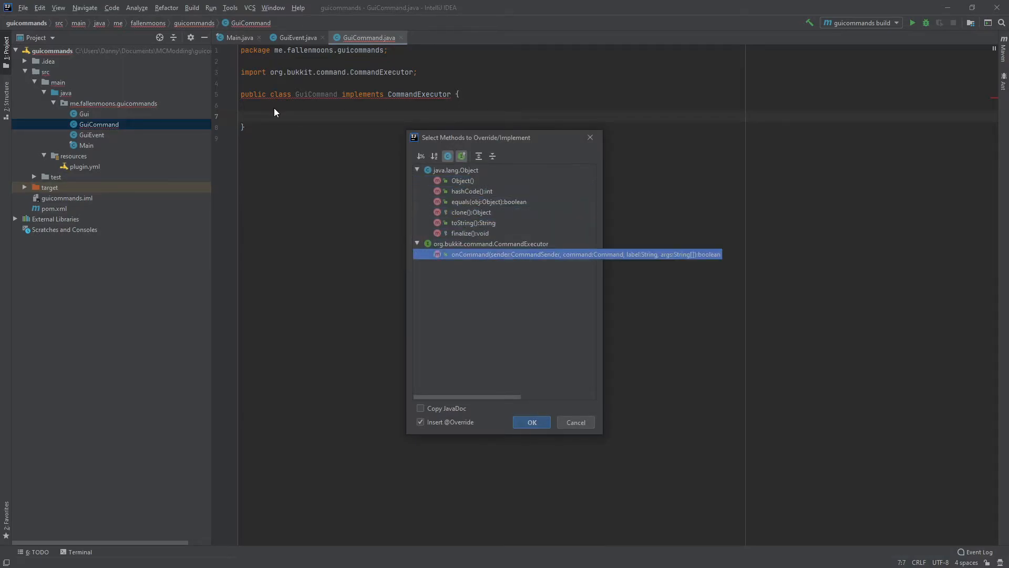
{"action": "left_click", "coordinate": [531, 422]}
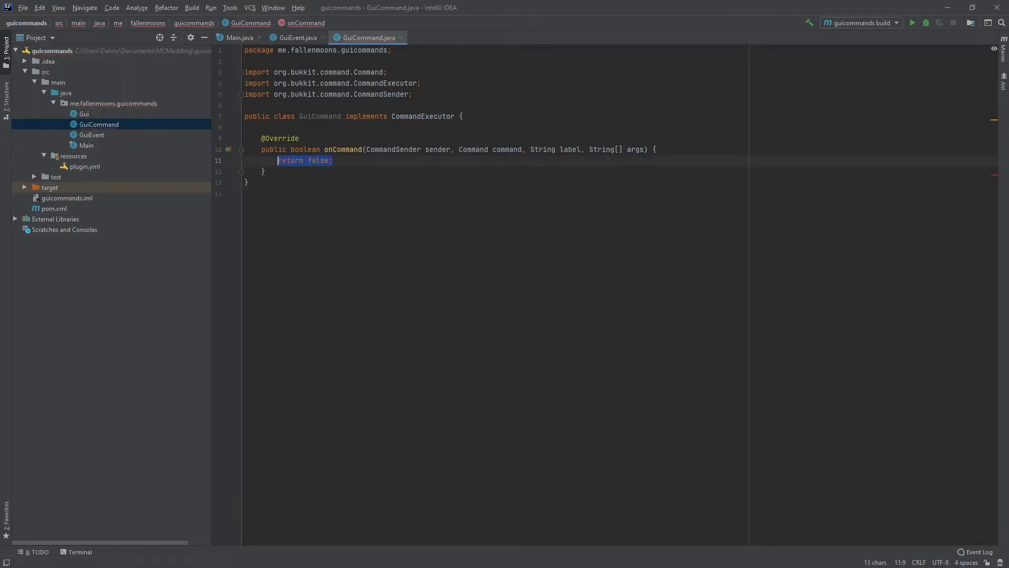
Begin onCommand with an 'if (sender instanceof Player)' check
{"action": "key", "text": "Enter"}
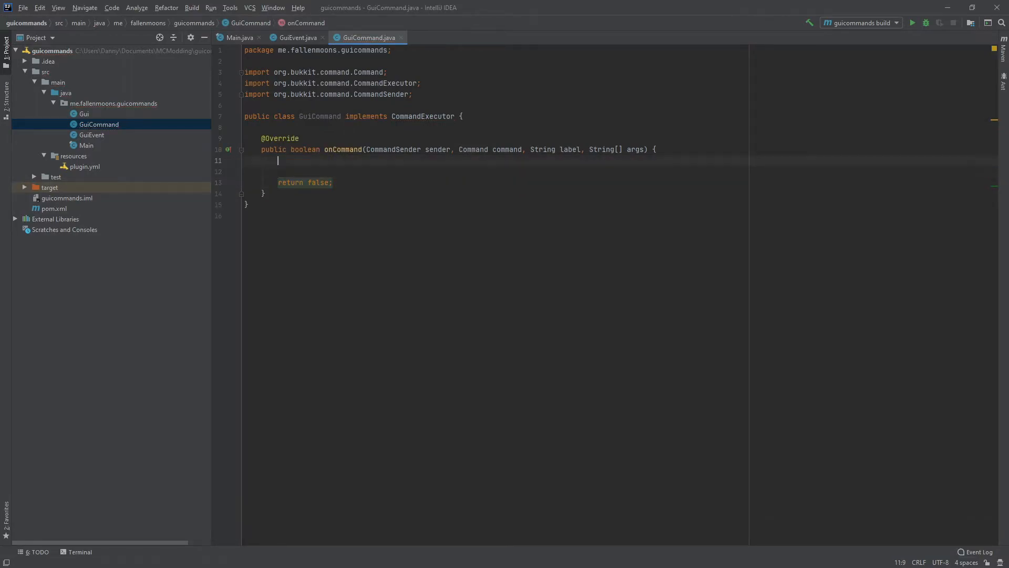
{"action": "key", "text": "enter"}
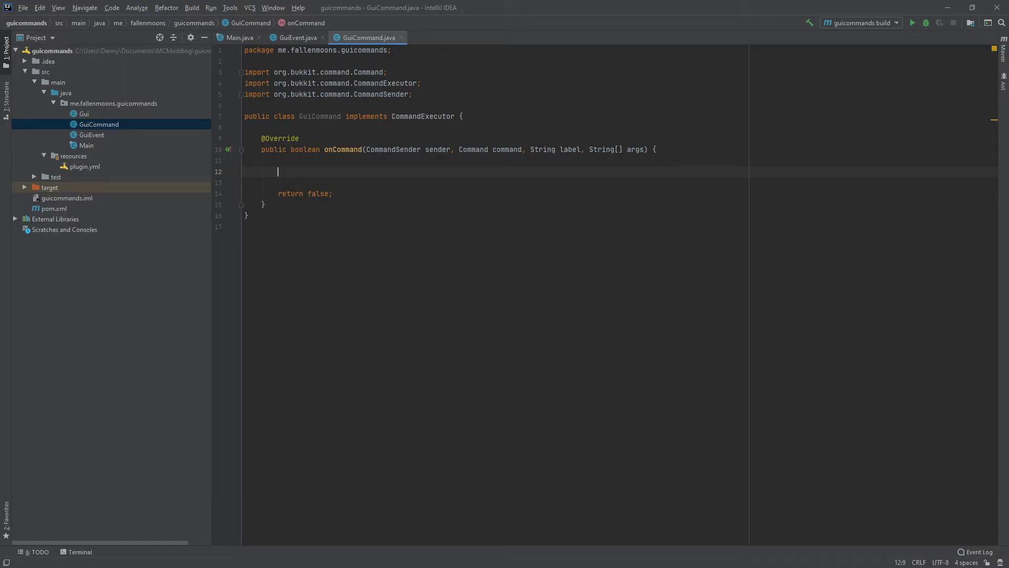
{"action": "type", "text": "if (sender instanceof"}
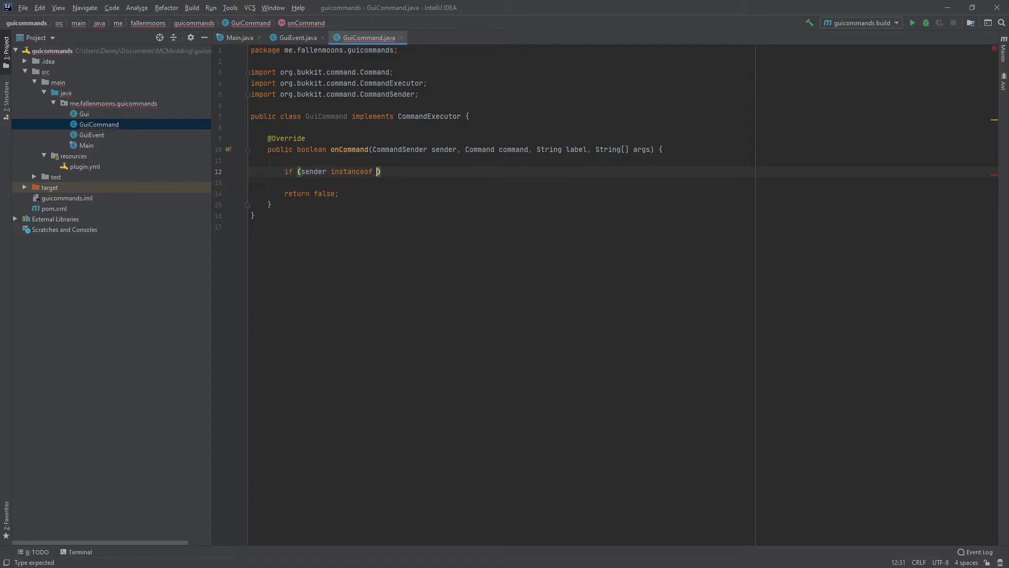
{"action": "type", "text": "Player"}
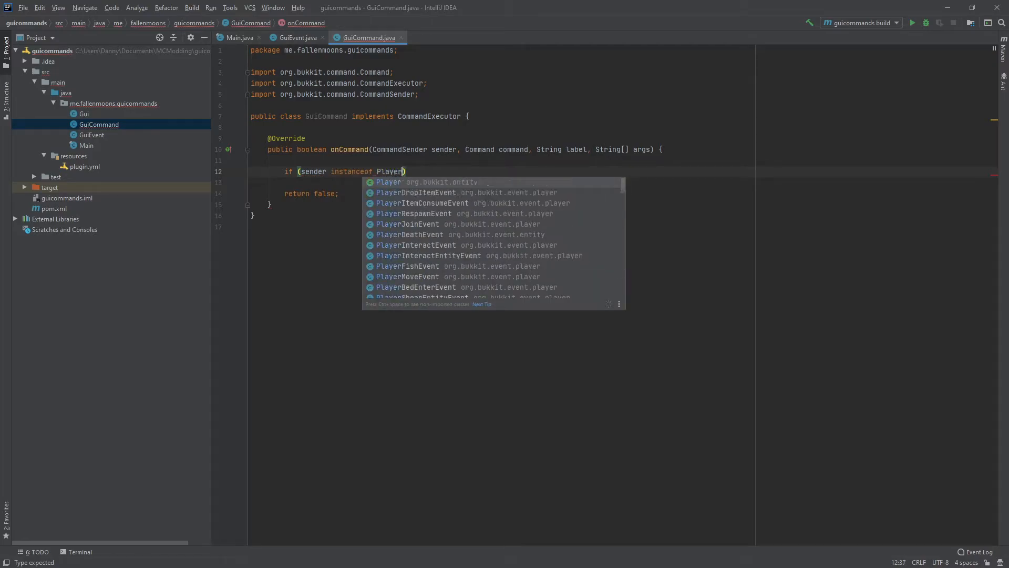
{"action": "left_click", "coordinate": [389, 182]}
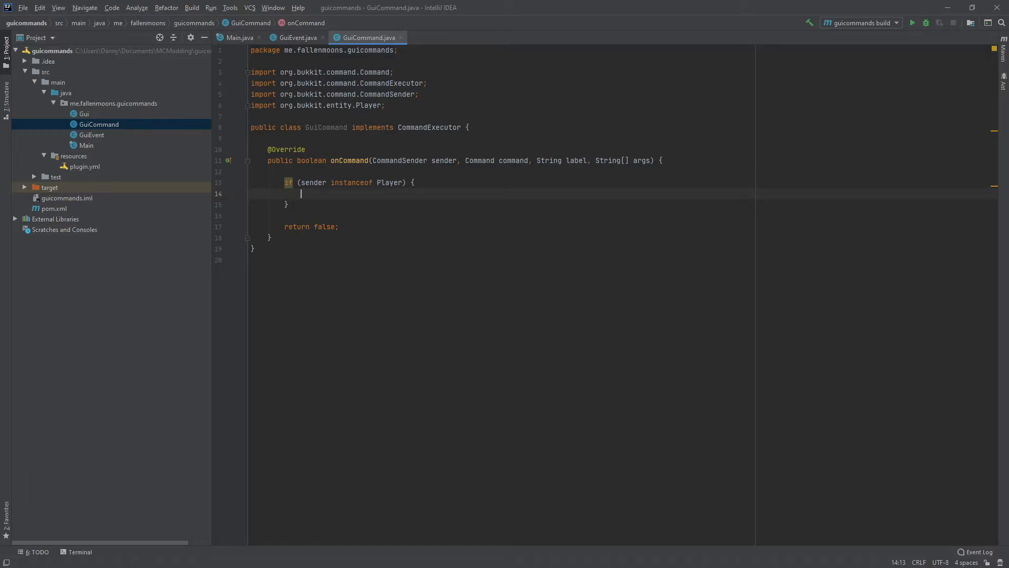
Inside the if block, call Bukkit's callEvent with a new GuiEvent for the sender and return true
{"action": "type", "text": "Bukkit."}
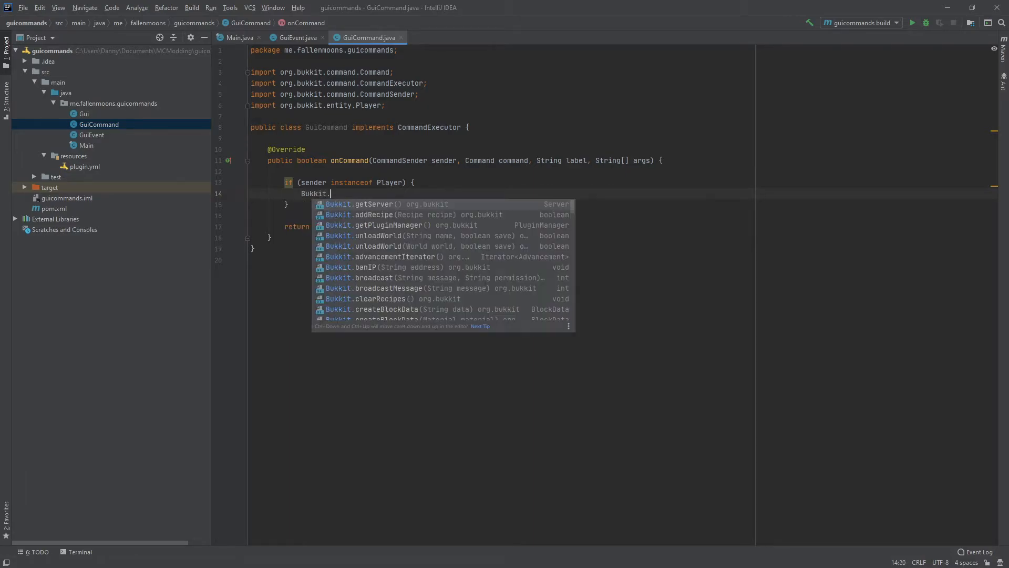
{"action": "type", "text": "getServer()."}
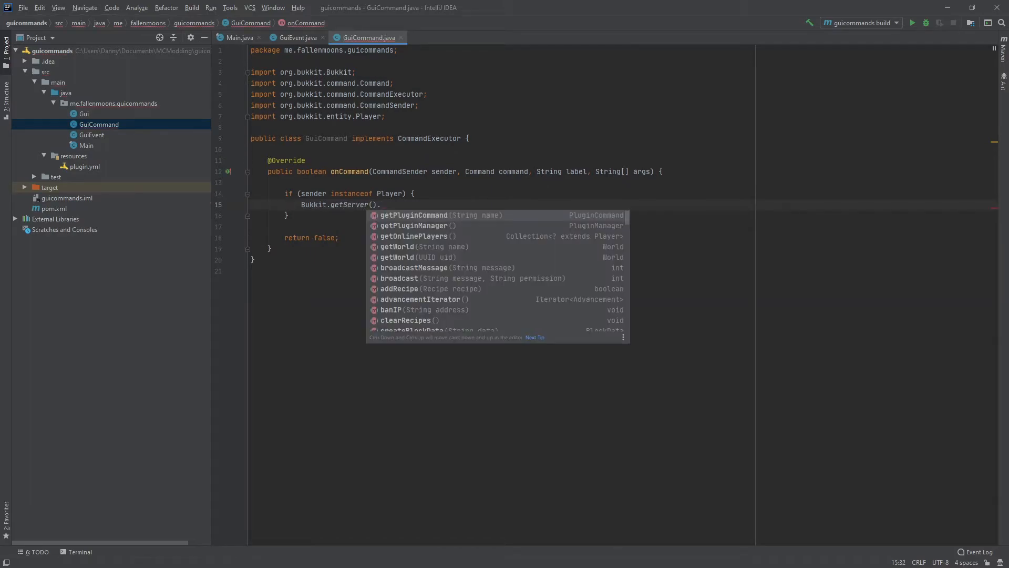
{"action": "key", "text": "Escape"}
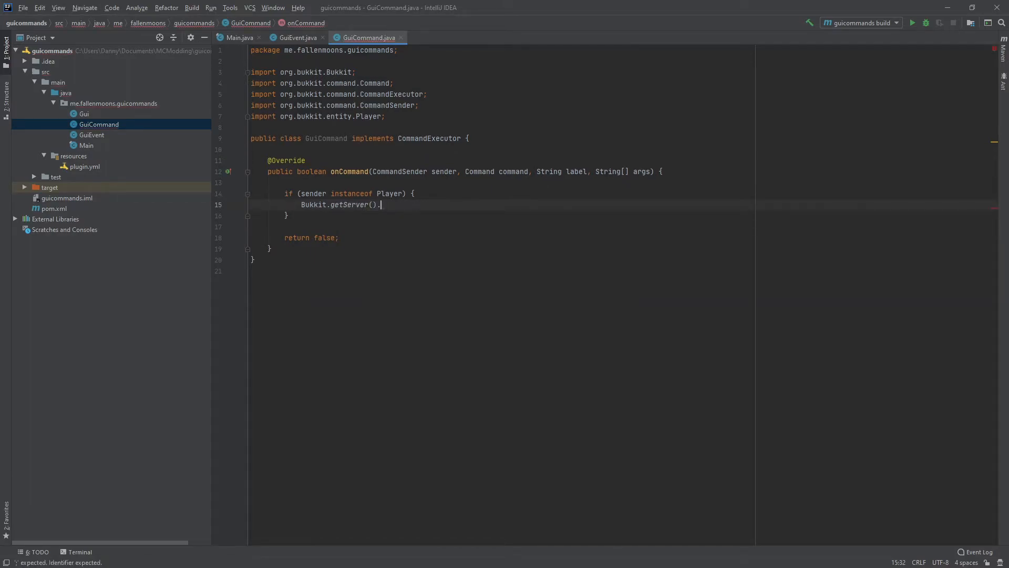
{"action": "type", "text": "getPluginManager()."}
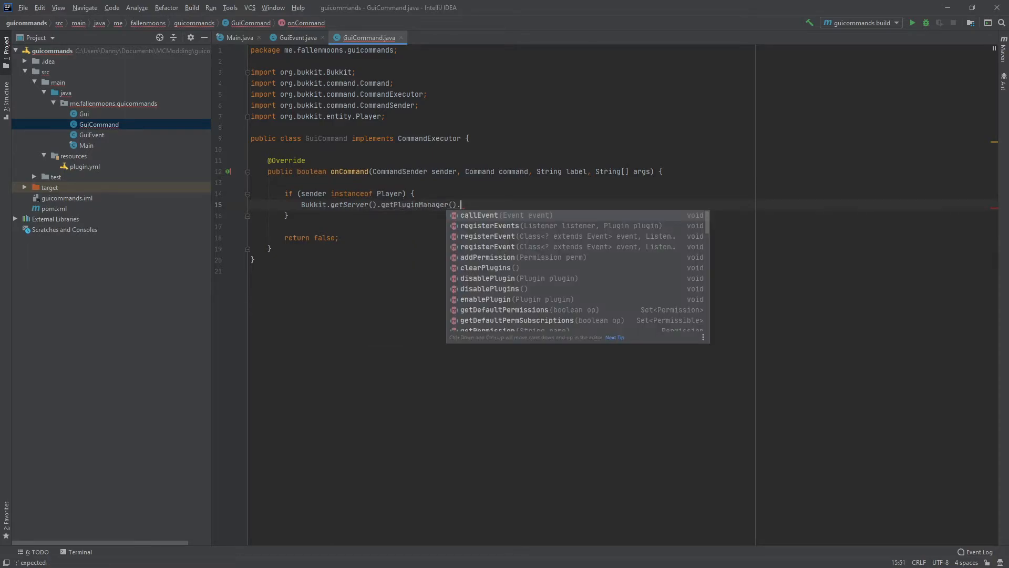
{"action": "left_click", "coordinate": [479, 214]}
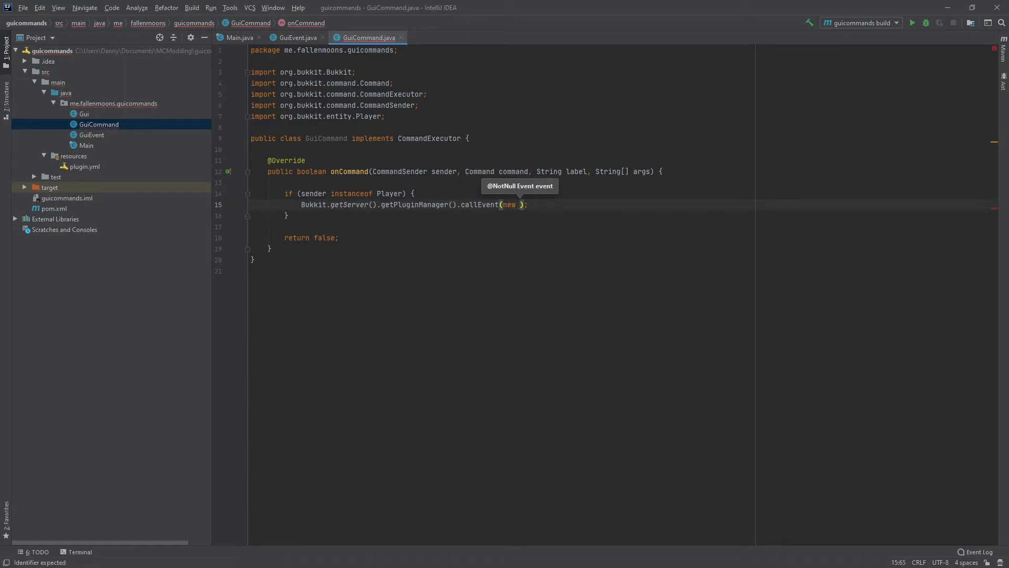
{"action": "type", "text": "GuiEvent()"}
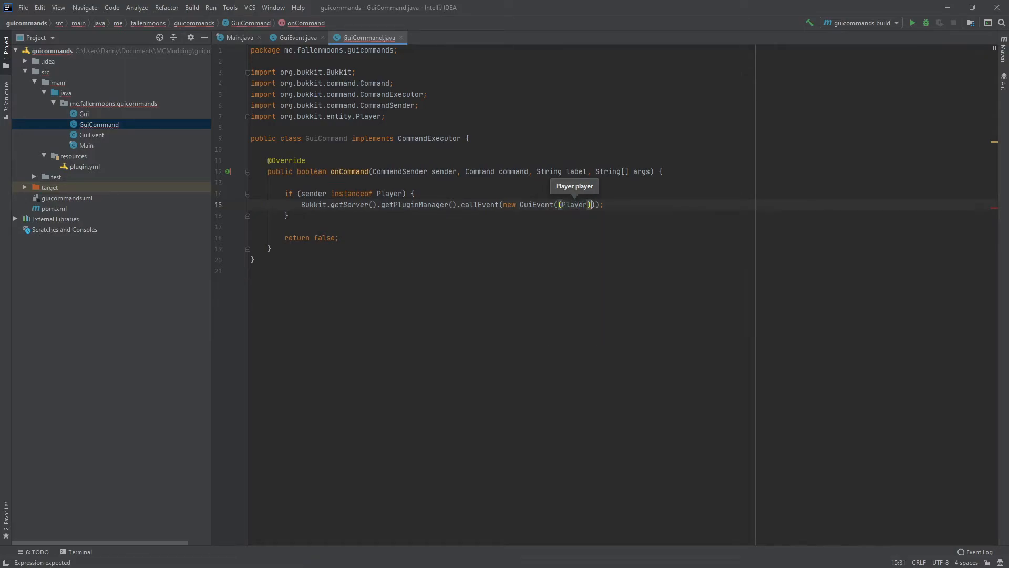
{"action": "type", "text": "sender"}
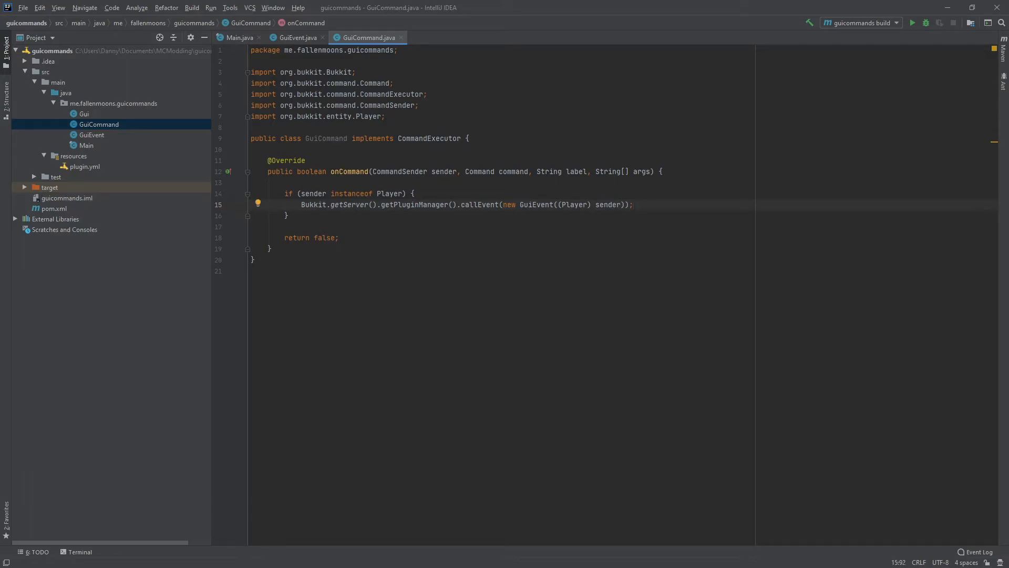
{"action": "key", "text": "Enter"}
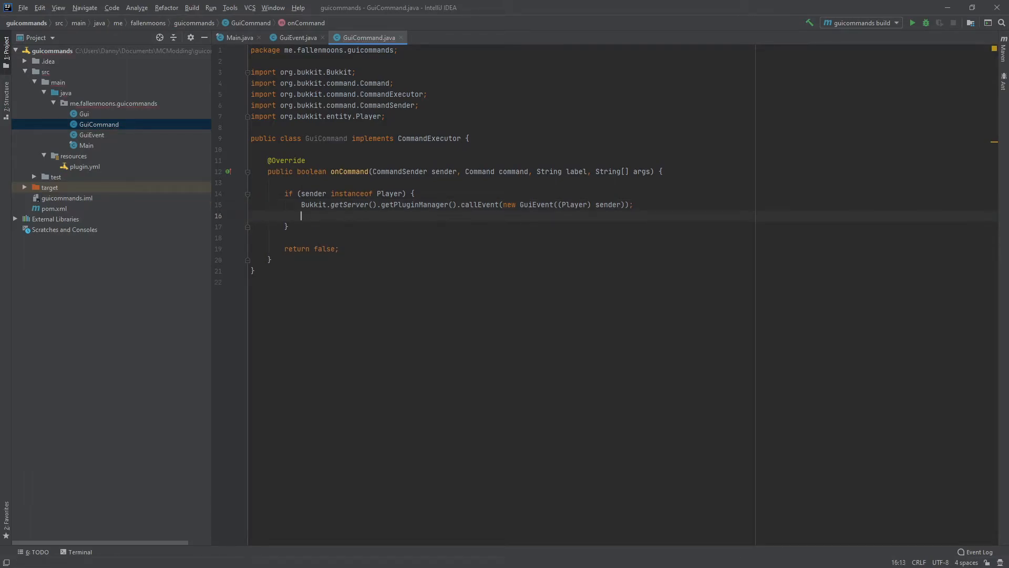
{"action": "type", "text": "return true"}
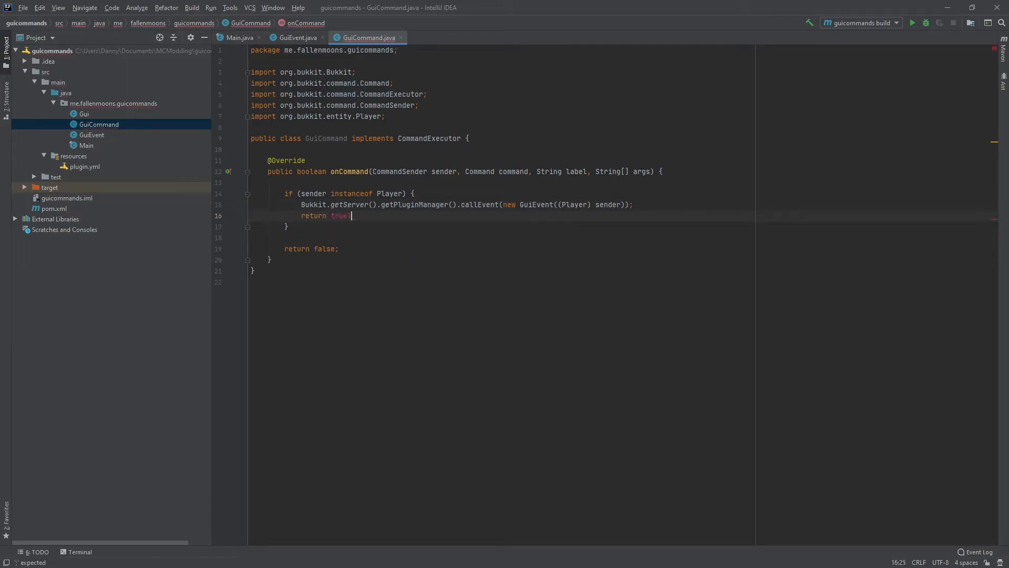
Add an else branch logging 'You must be a player to run this command!' via Bukkit.getLogger()
{"action": "left_click", "coordinate": [289, 227]}
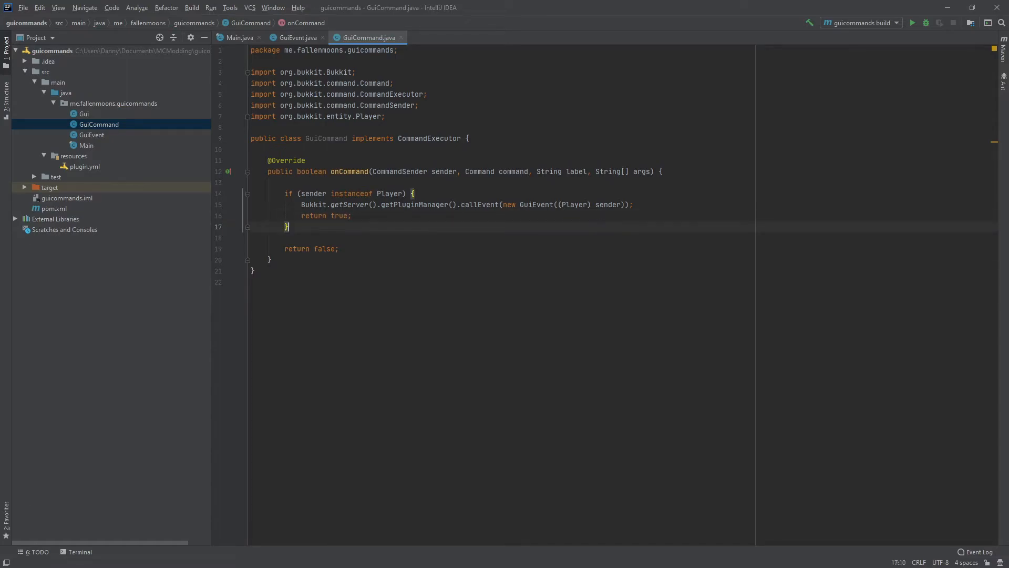
{"action": "type", "text": "else {"}
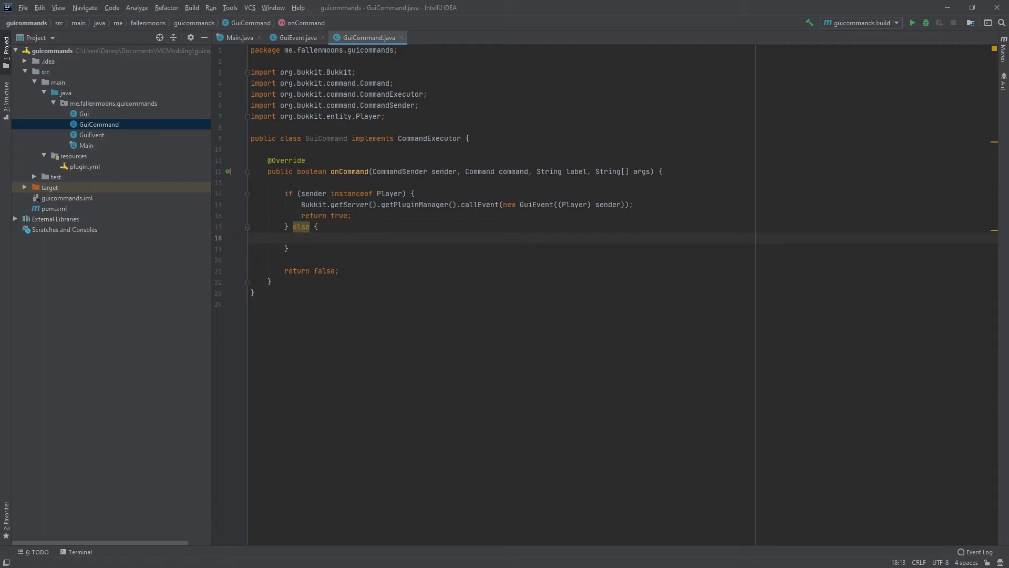
{"action": "type", "text": "Bukkit.getLogger().info(\"You must be a player to run \");"}
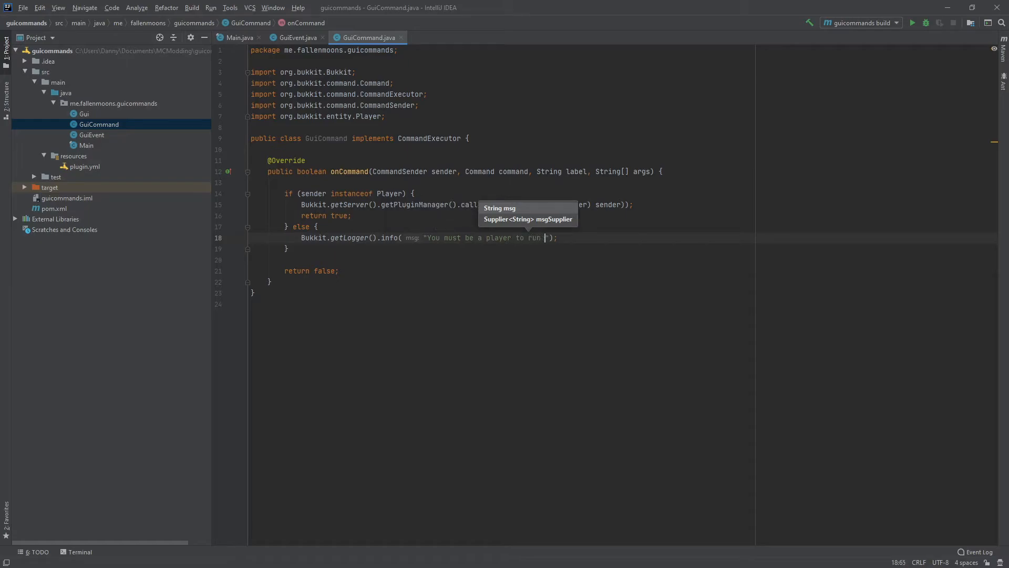
{"action": "type", "text": "this command!"}
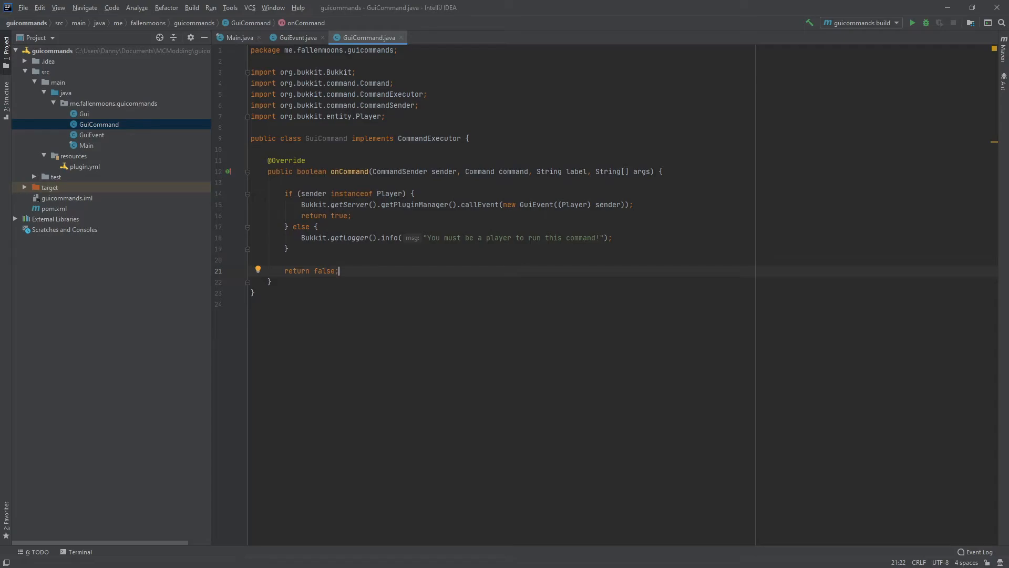
{"action": "mouse_move", "coordinate": [76, 169]}
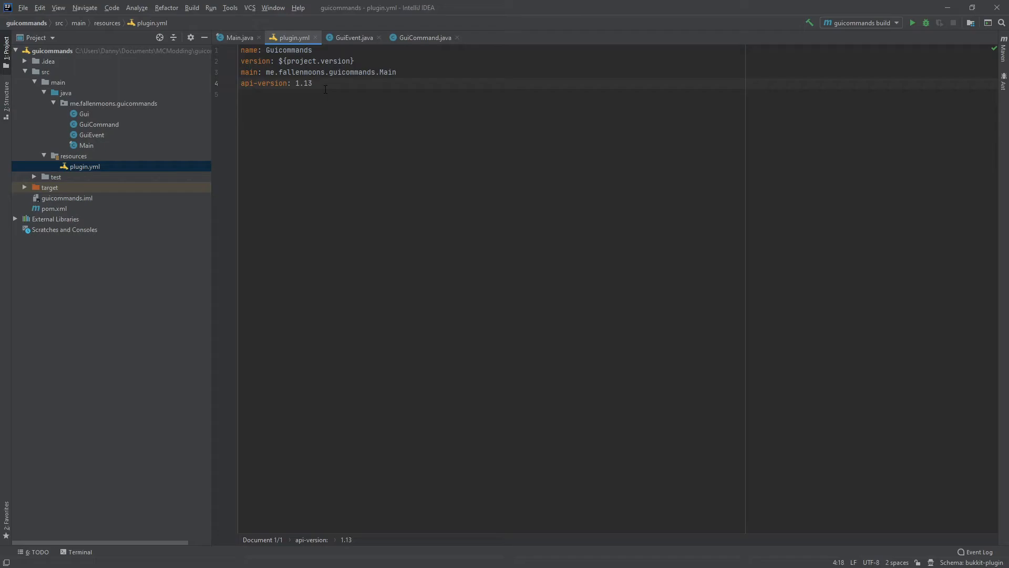
{"action": "mouse_move", "coordinate": [293, 179]}
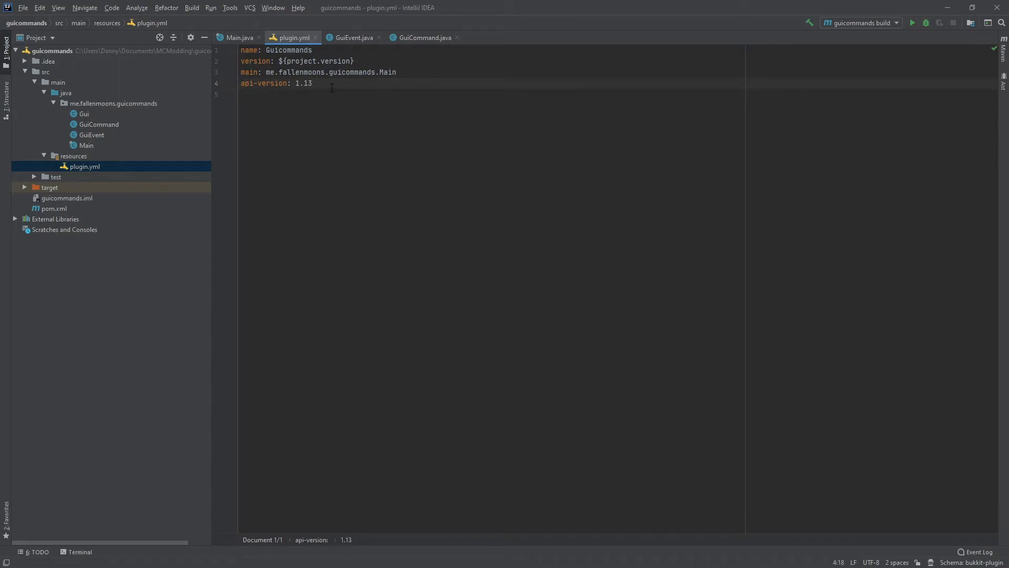
Add a 'commands:' section with an 'opengui:' entry to plugin.yml
{"action": "type", "text": "commands:"}
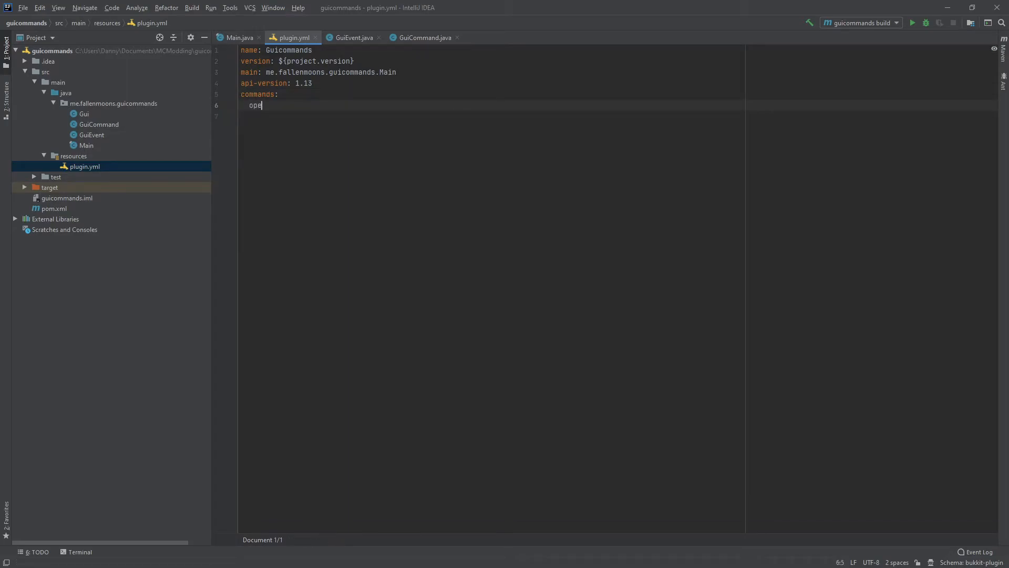
{"action": "type", "text": "ngui:"}
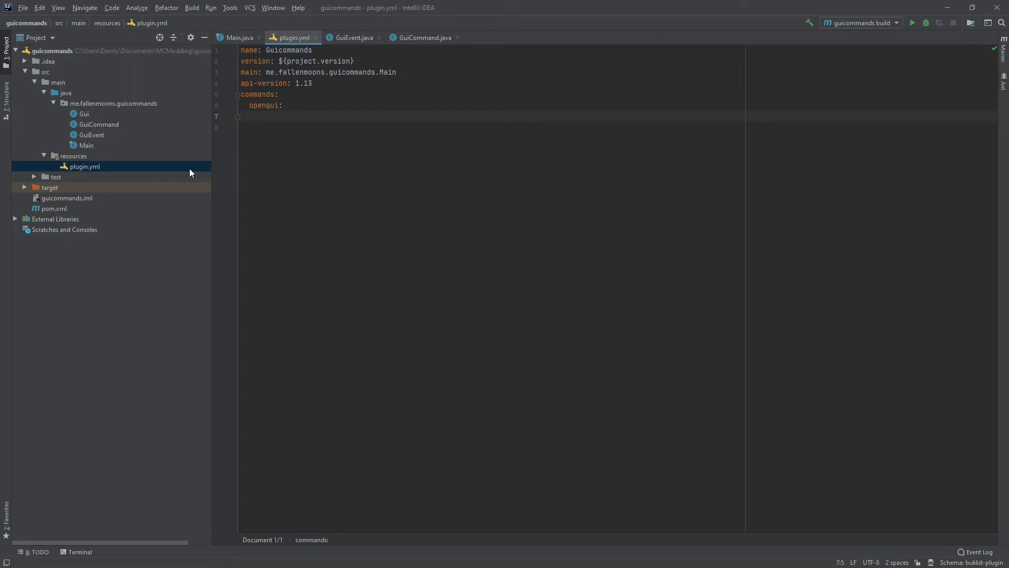
{"action": "left_click", "coordinate": [84, 113]}
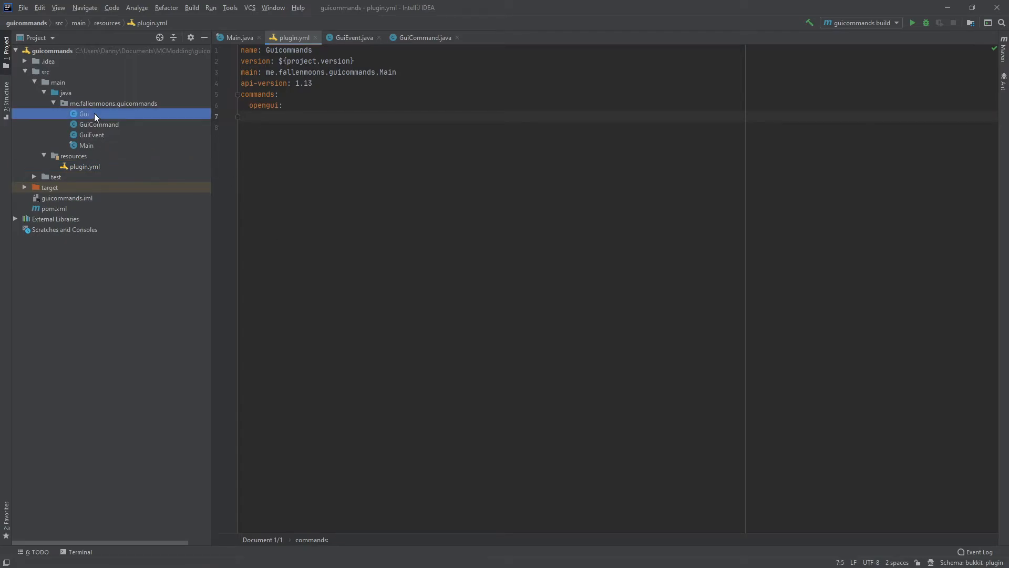
In Gui.java, change openGuiEvent's parameter from PlayerDropItemEvent to GuiEvent
{"action": "double_click", "coordinate": [84, 114]}
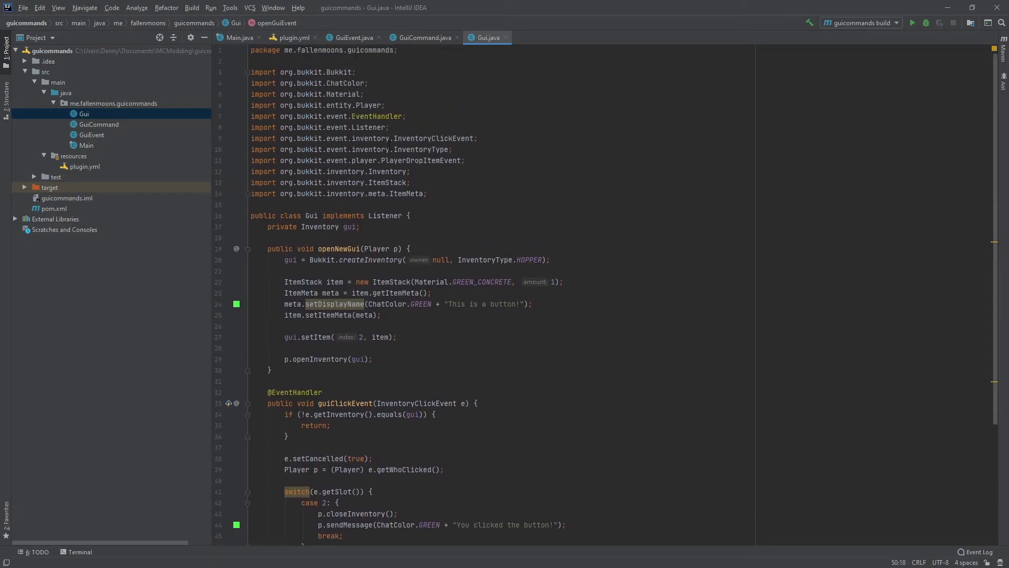
{"action": "scroll", "scroll_direction": "down", "scroll_amount": 3}
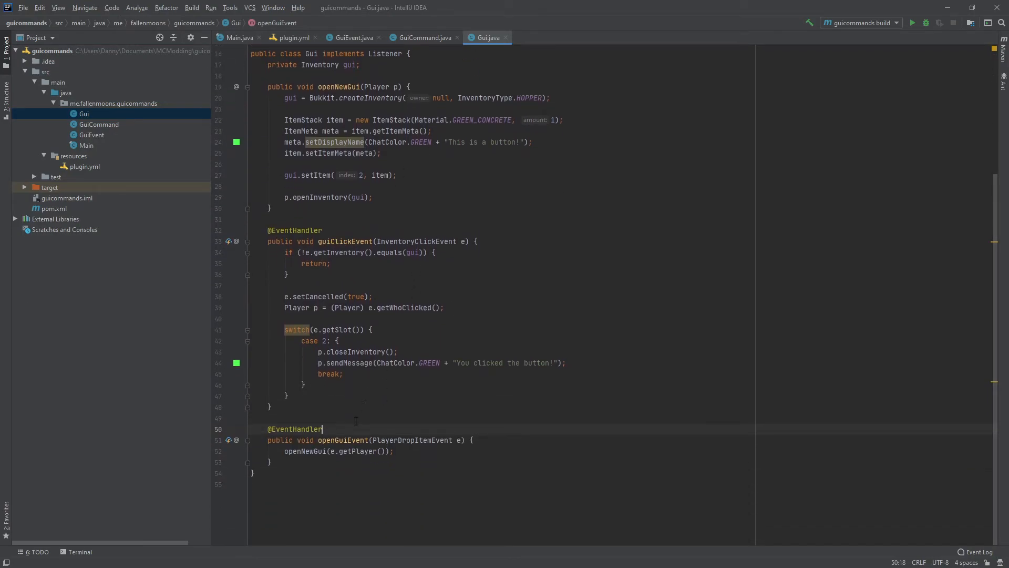
{"action": "double_click", "coordinate": [412, 439]}
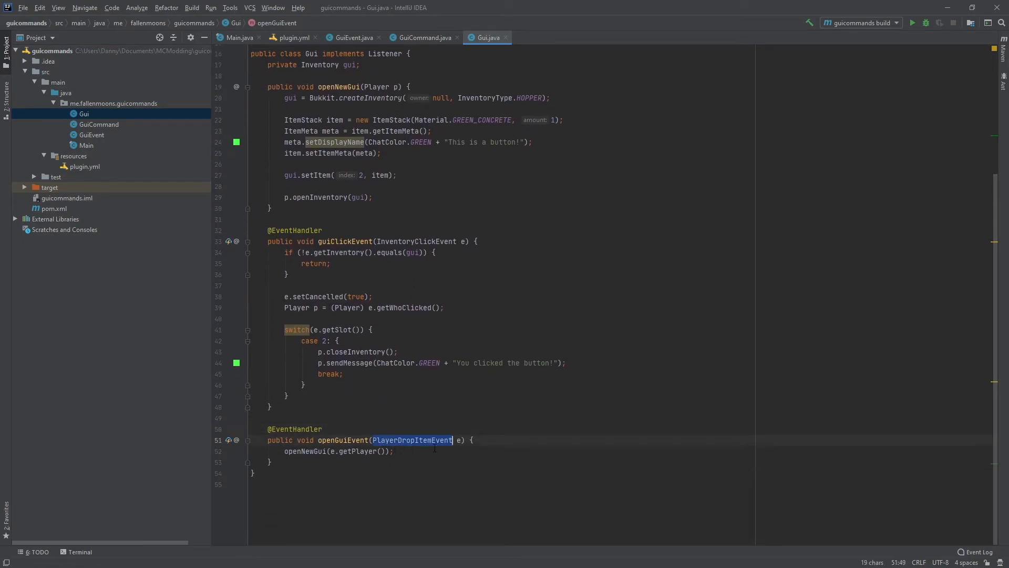
{"action": "type", "text": "Gui"}
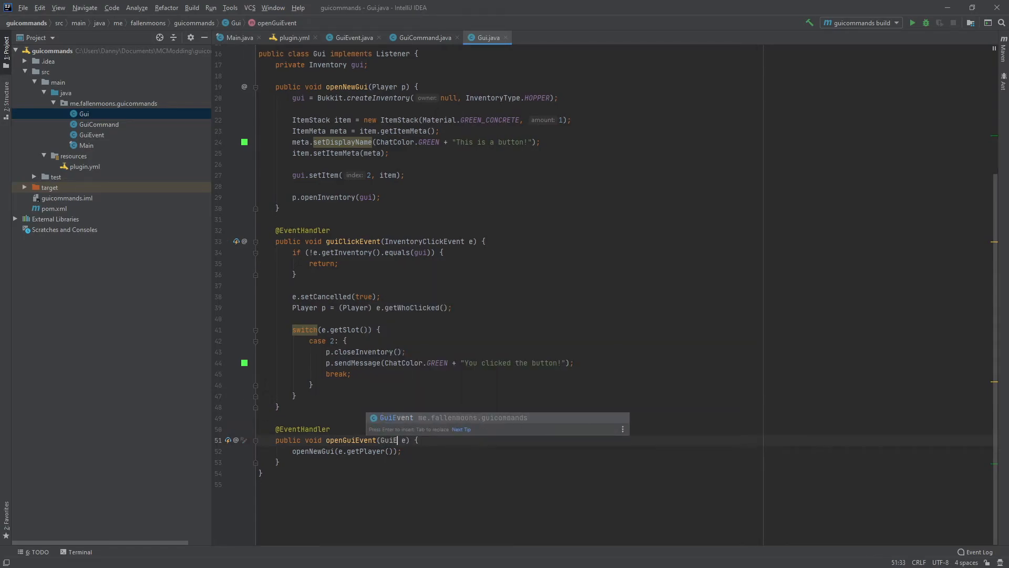
{"action": "key", "text": "Enter"}
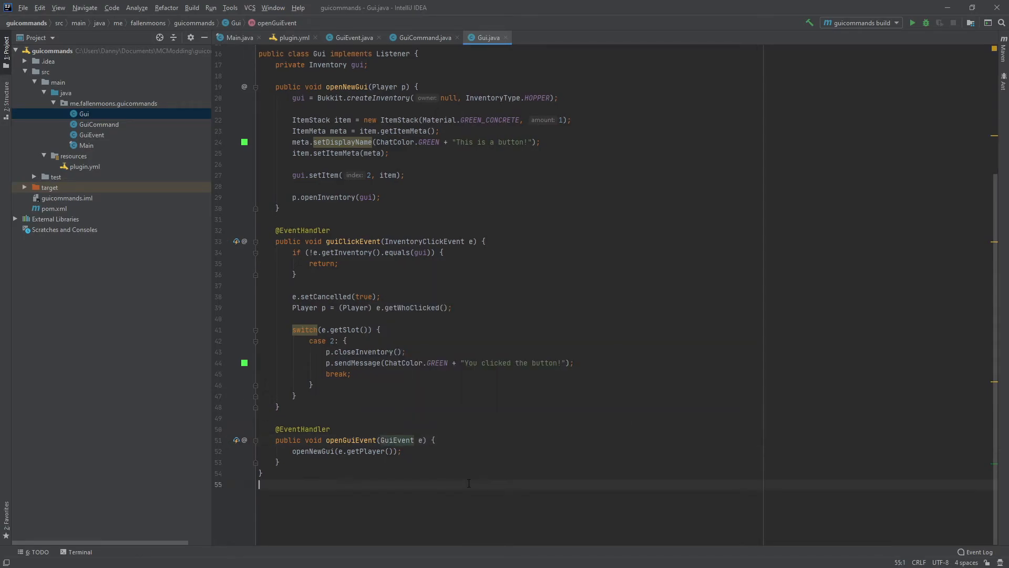
Review the top of Gui.java and switch to the Main class that registers Gui as a listener
{"action": "left_click", "coordinate": [286, 275]}
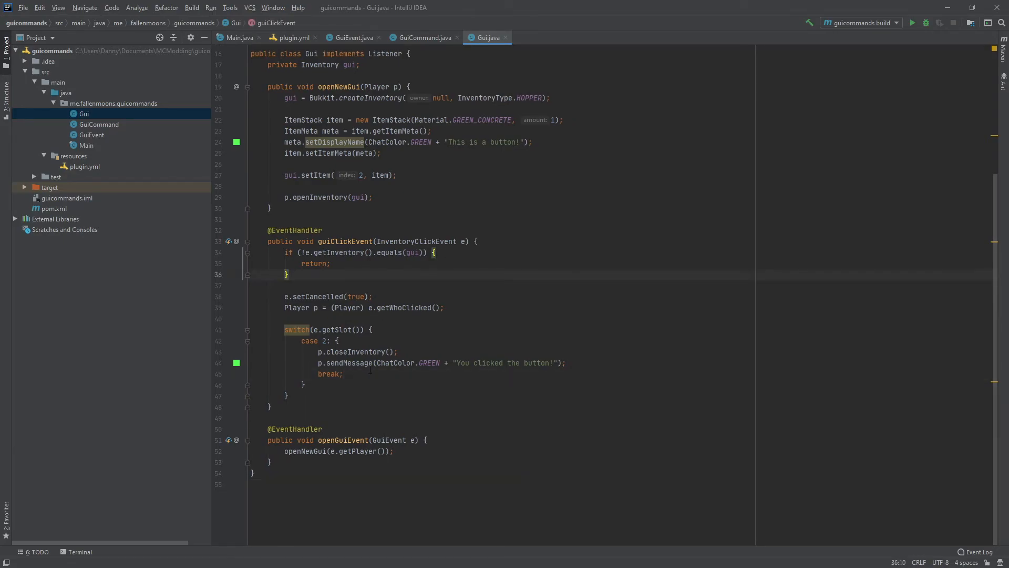
{"action": "scroll", "scroll_direction": "up", "scroll_amount": 3}
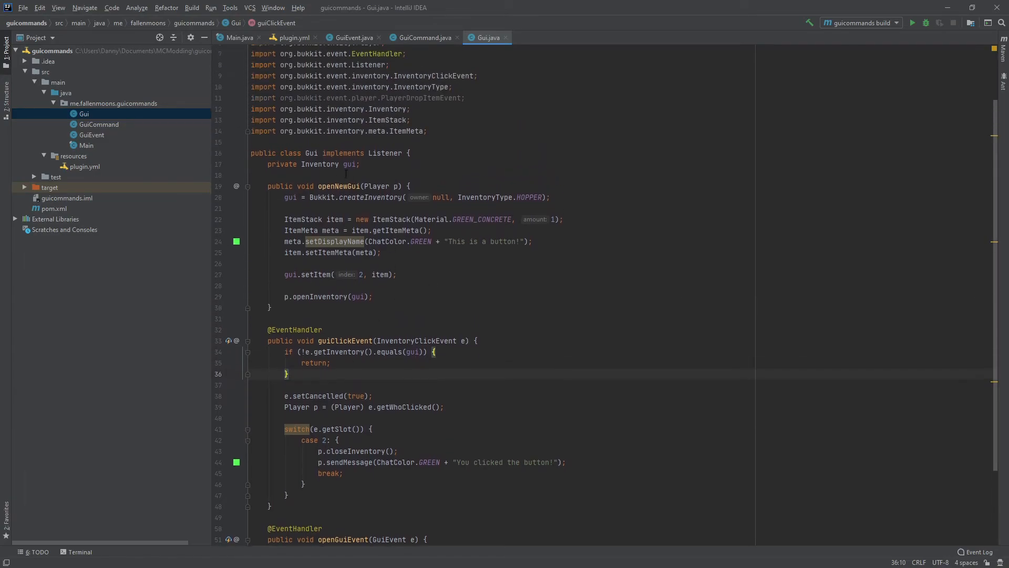
{"action": "double_click", "coordinate": [320, 164]}
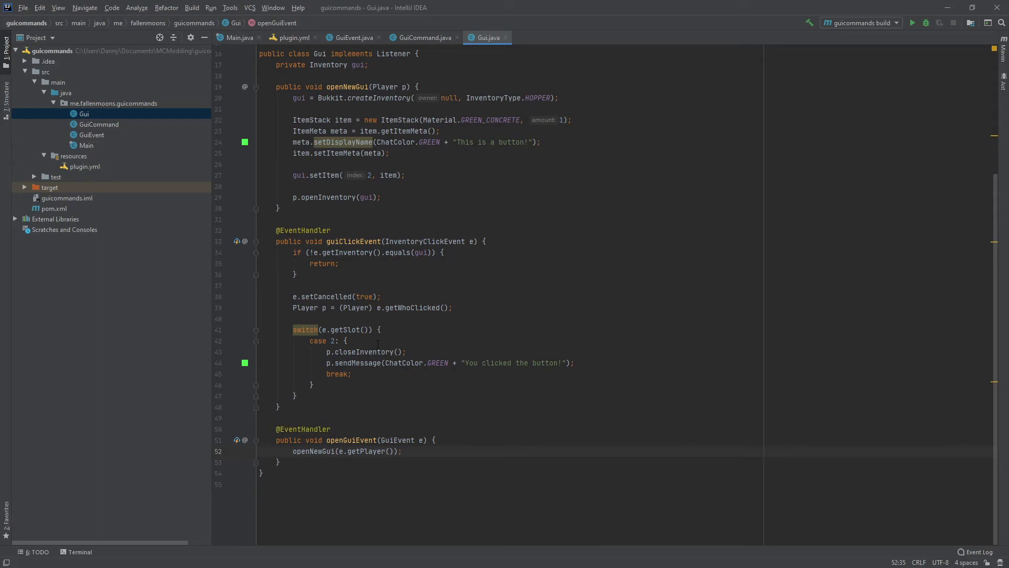
{"action": "left_click", "coordinate": [239, 38]}
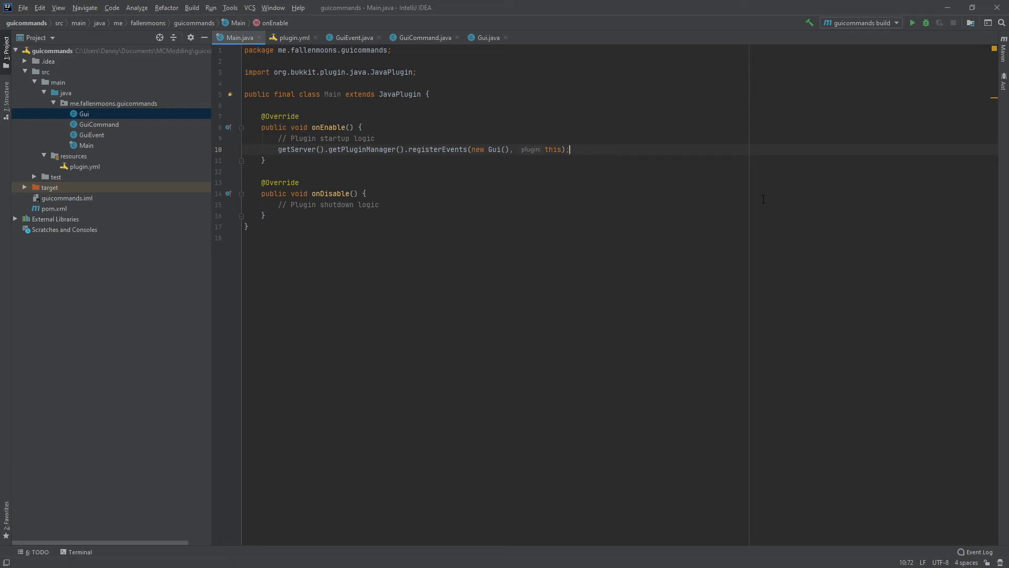
Write getServer().getPluginCommand("opengui").setExecutor(new GuiCommand()); inside onEnable
{"action": "type", "text": "getServer()."}
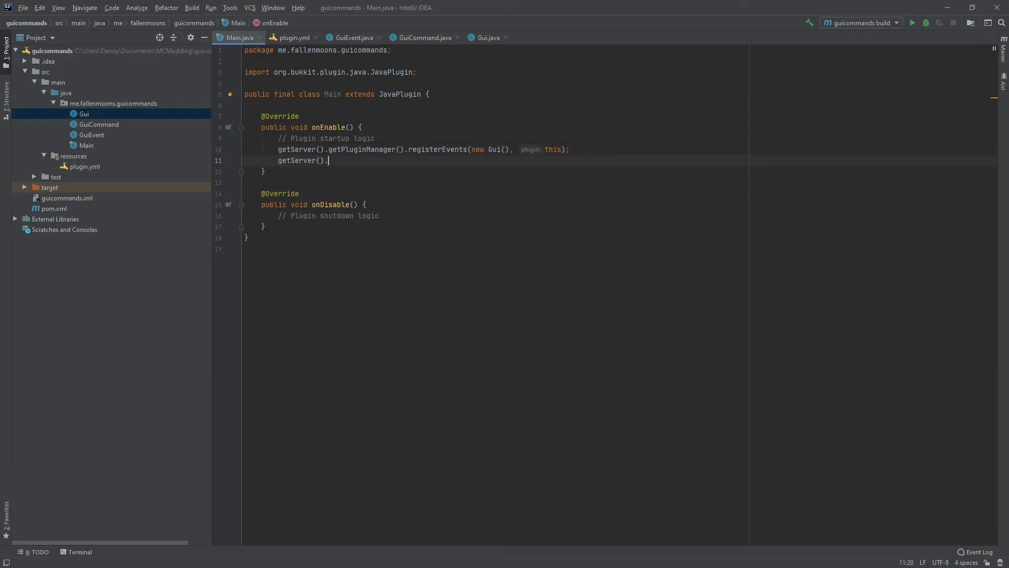
{"action": "type", "text": "getPluginCommand(\"opengui"}
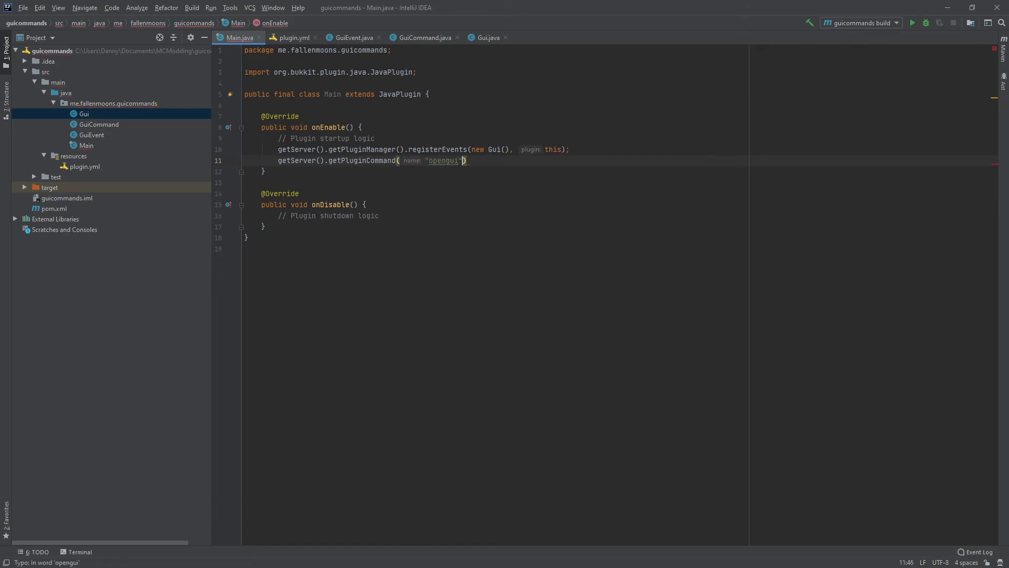
{"action": "type", "text": ".setExecutor(new );"}
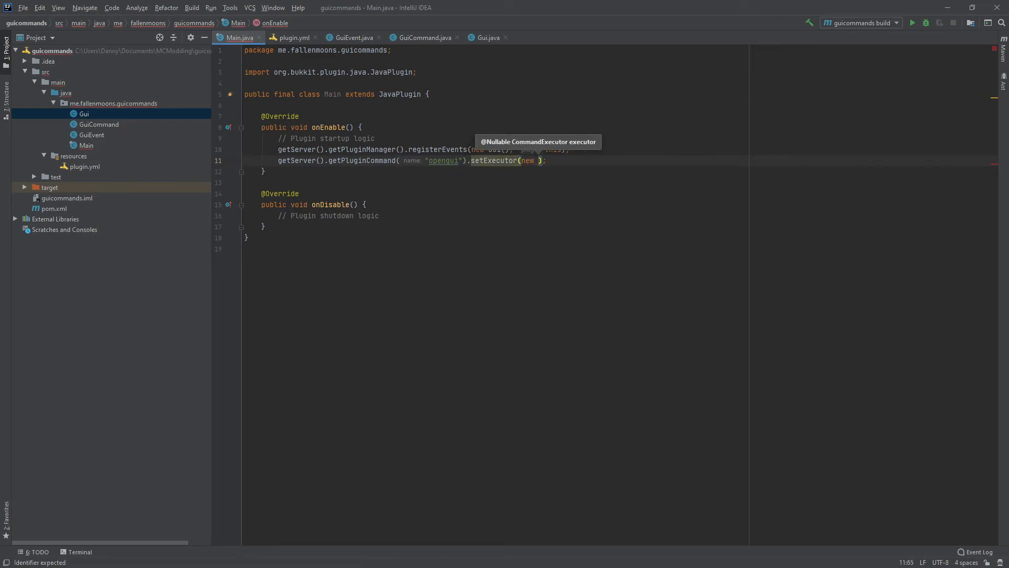
{"action": "type", "text": "GuiCommand()"}
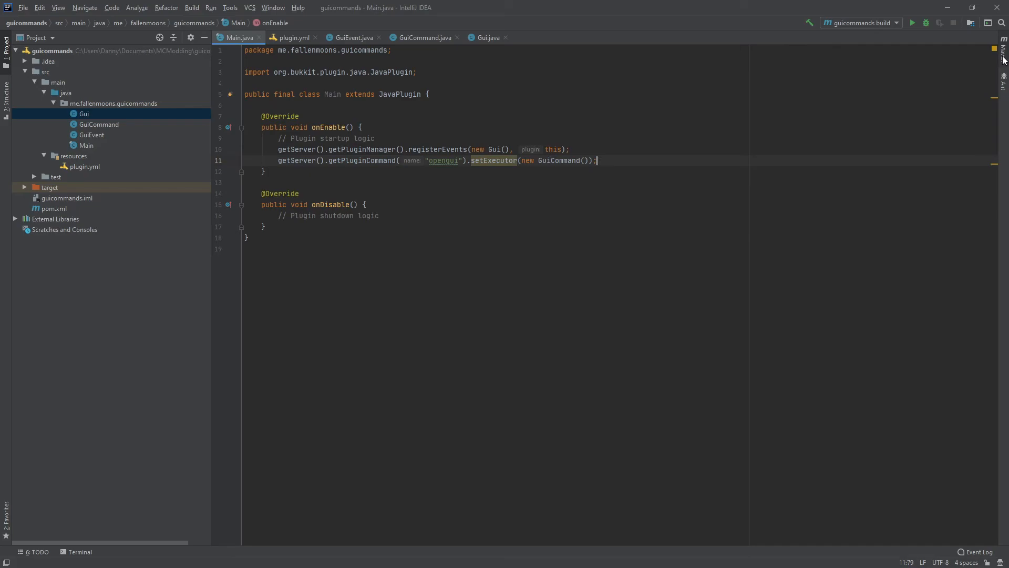
{"action": "left_click", "coordinate": [1002, 52]}
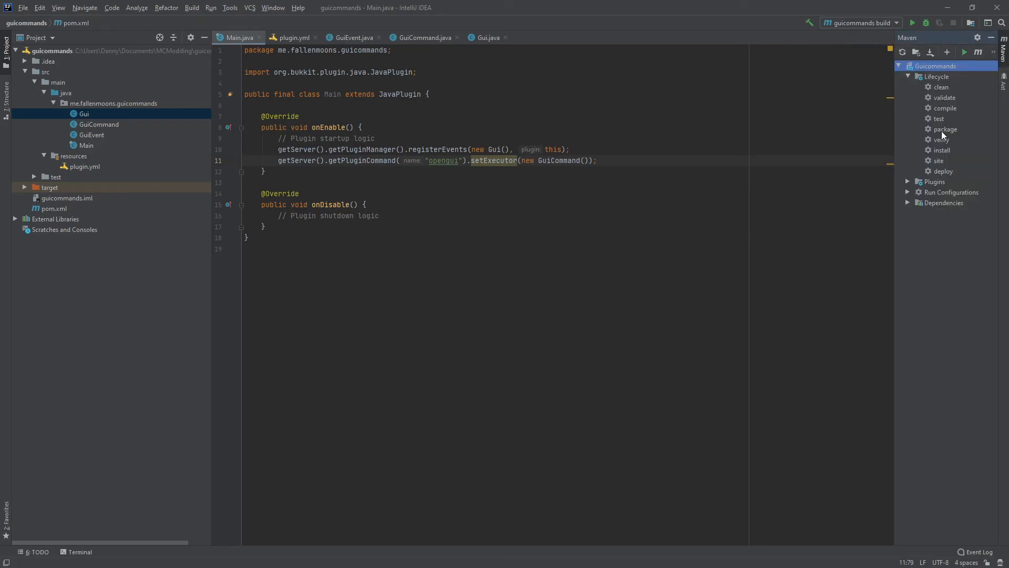
Run the Maven package lifecycle phase to build the plugin jar
{"action": "double_click", "coordinate": [945, 128]}
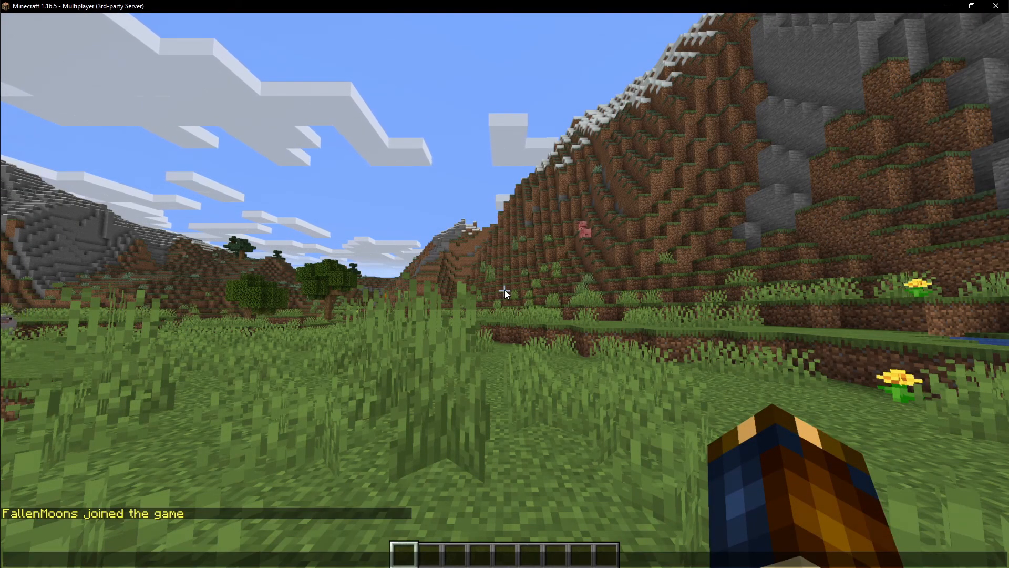
Send /opengui in chat and hit the green button so "You clicked the button!" appears
{"action": "type", "text": "/opengui"}
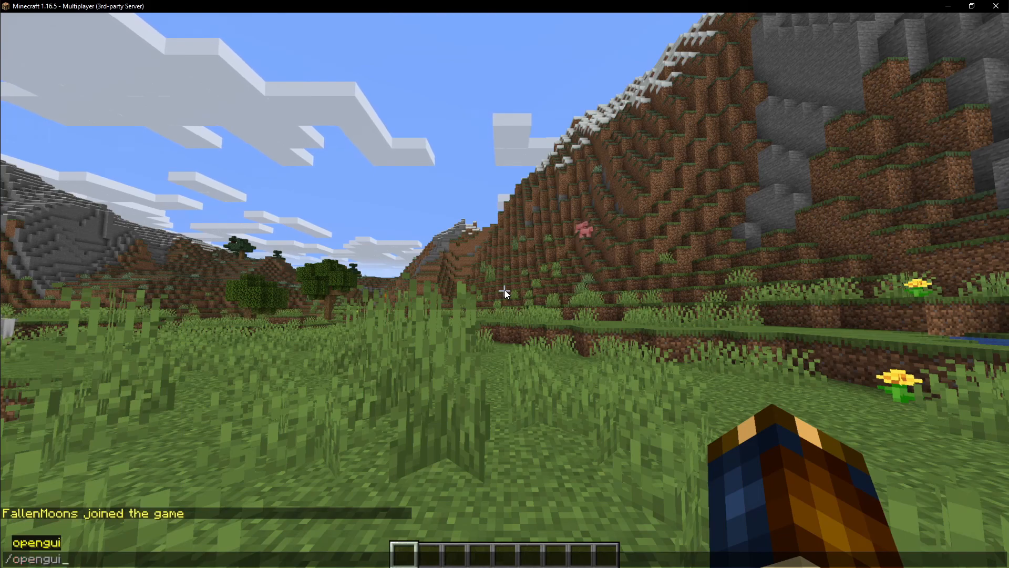
{"action": "key", "text": "Return"}
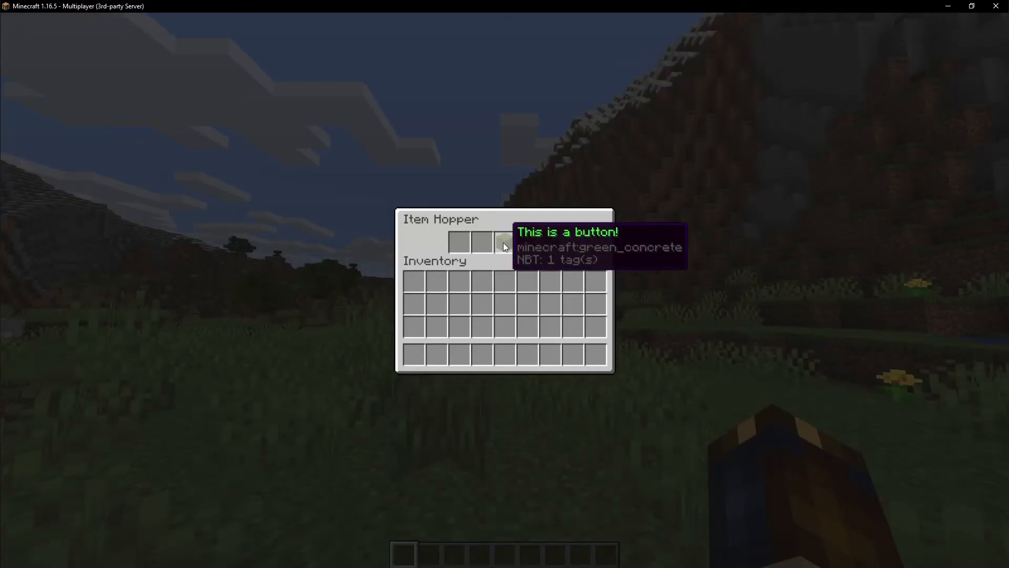
{"action": "left_click", "coordinate": [503, 242]}
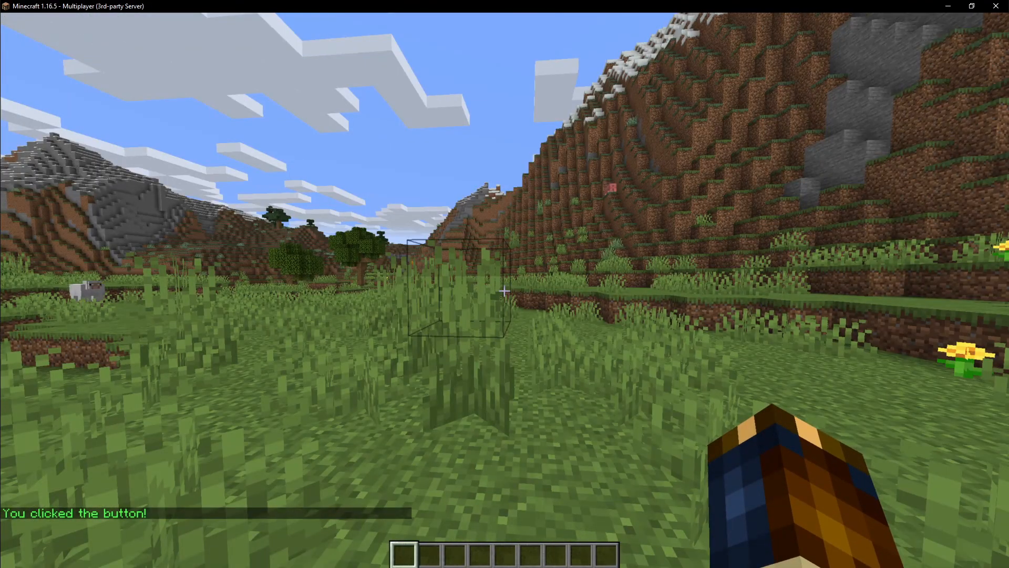